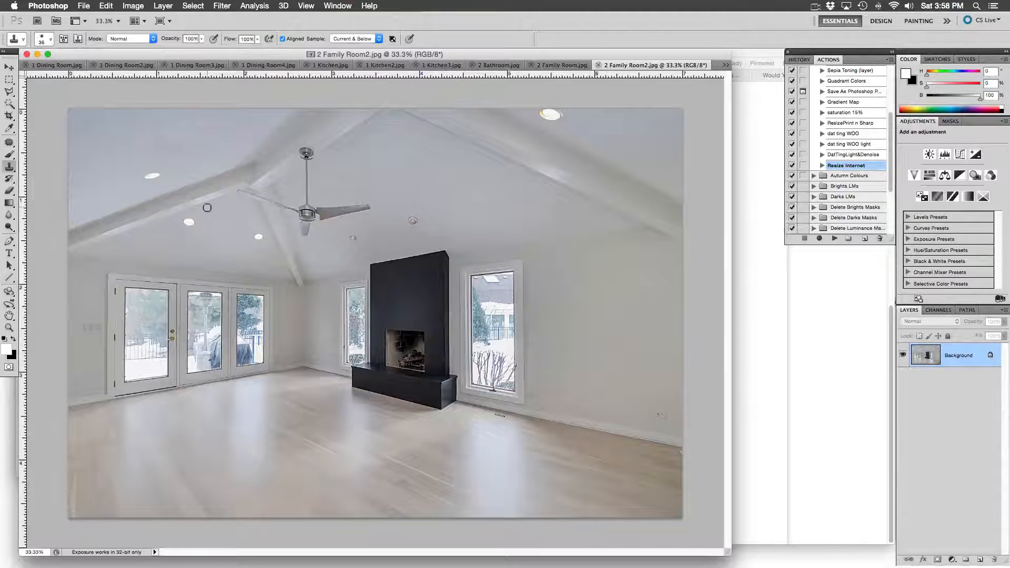
Search the Layer, 3D, Select, Image, Edit and File menus for a 'straighten' command.
{"action": "left_click", "coordinate": [163, 6]}
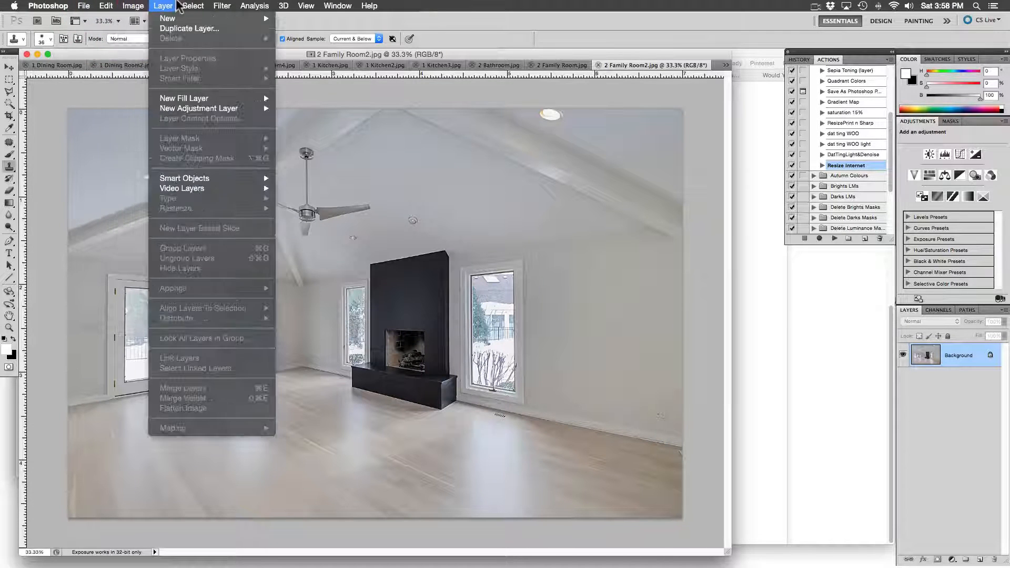
{"action": "left_click", "coordinate": [283, 6]}
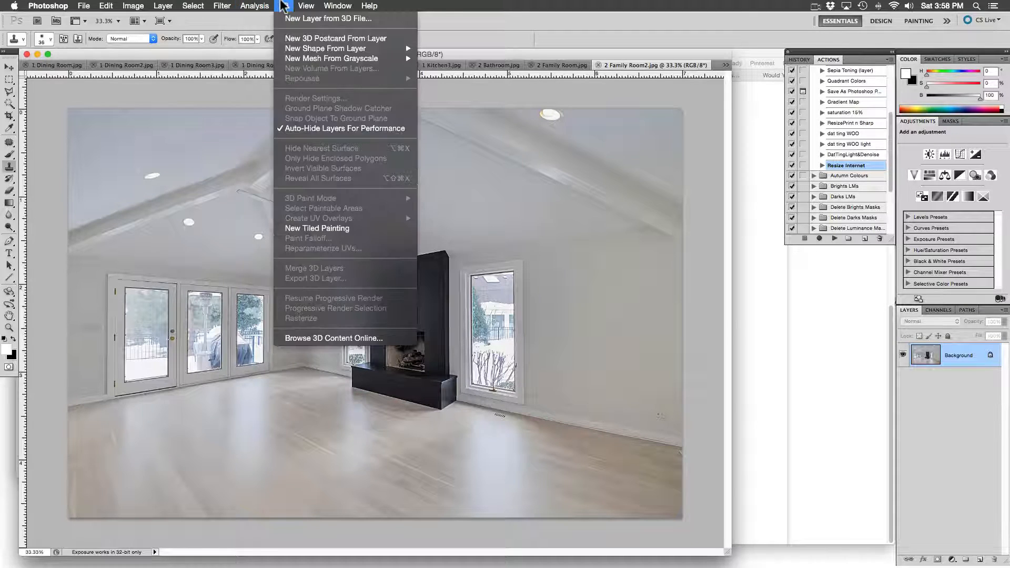
{"action": "left_click", "coordinate": [191, 5]}
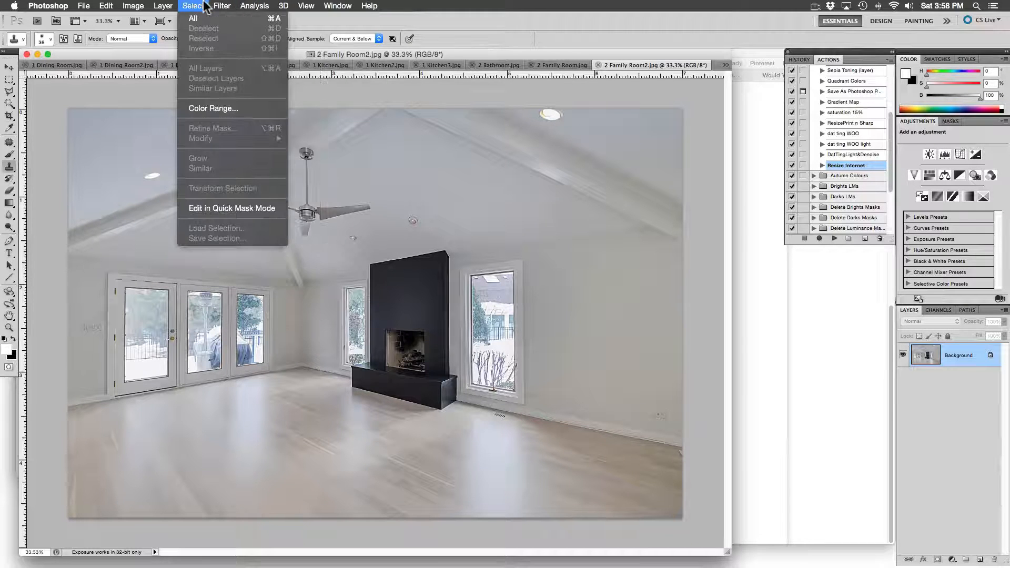
{"action": "left_click", "coordinate": [368, 6]}
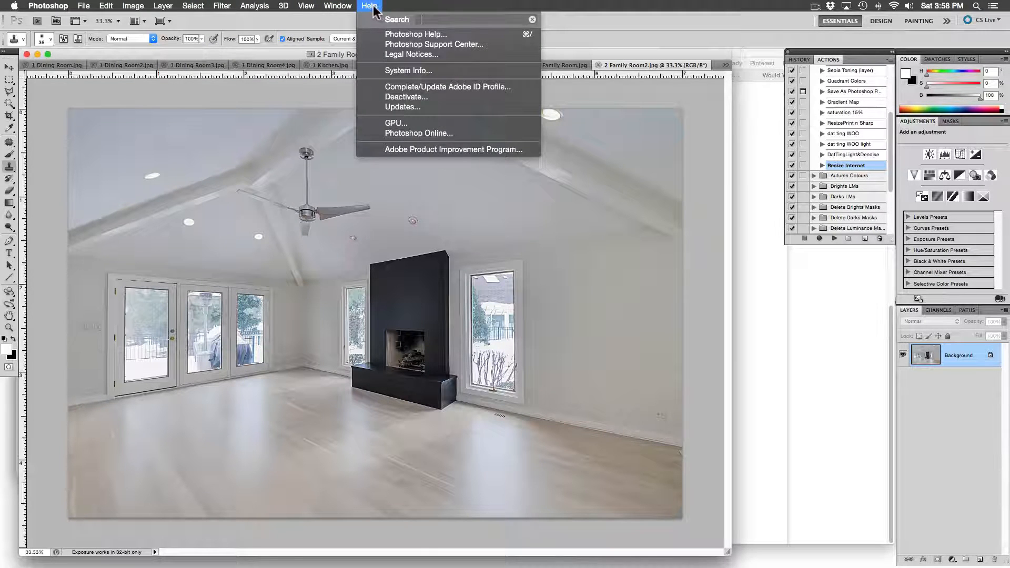
{"action": "type", "text": "straighten"}
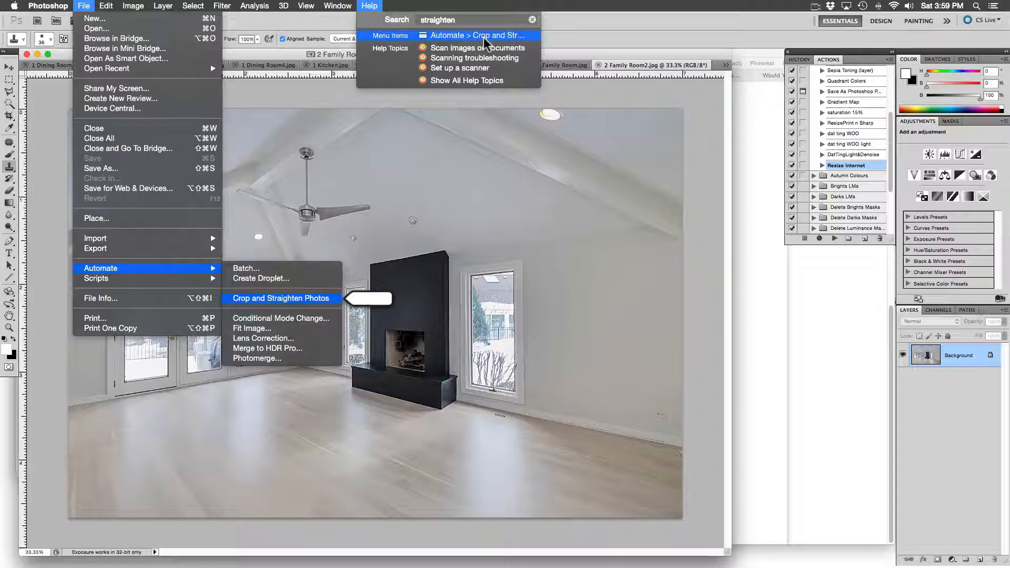
{"action": "left_click", "coordinate": [132, 7]}
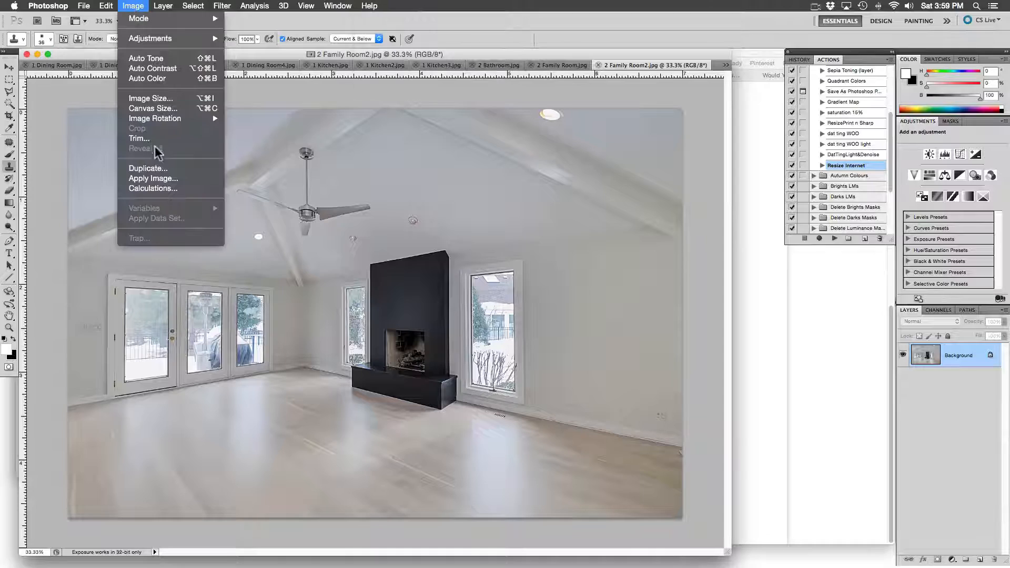
{"action": "left_click", "coordinate": [105, 7]}
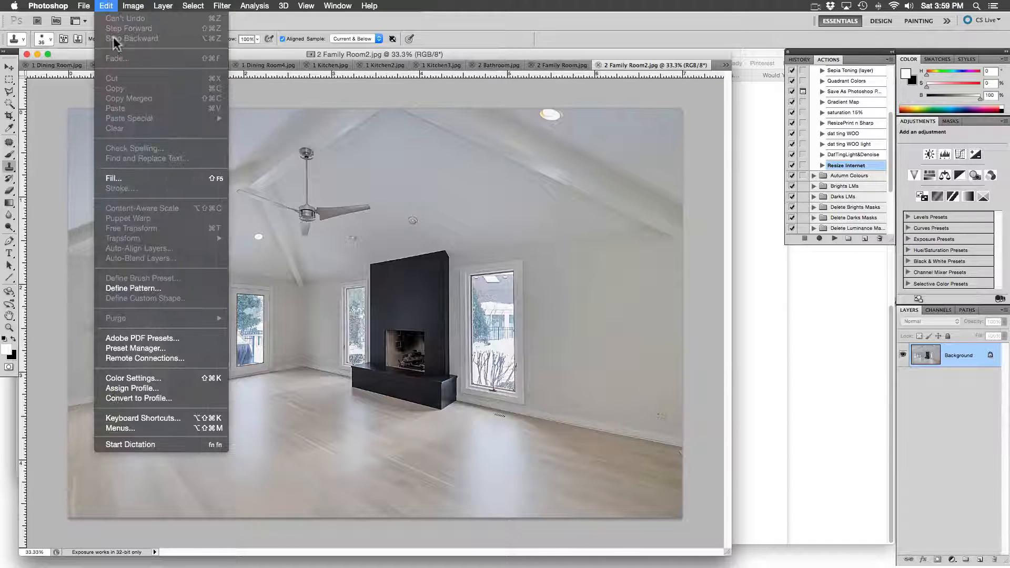
{"action": "mouse_move", "coordinate": [152, 398]}
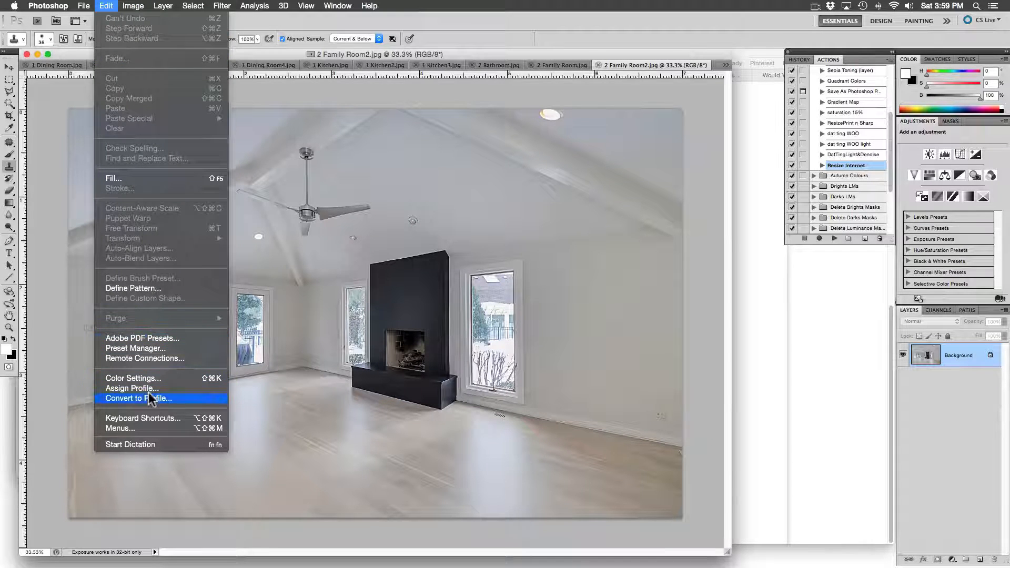
{"action": "left_click", "coordinate": [84, 7]}
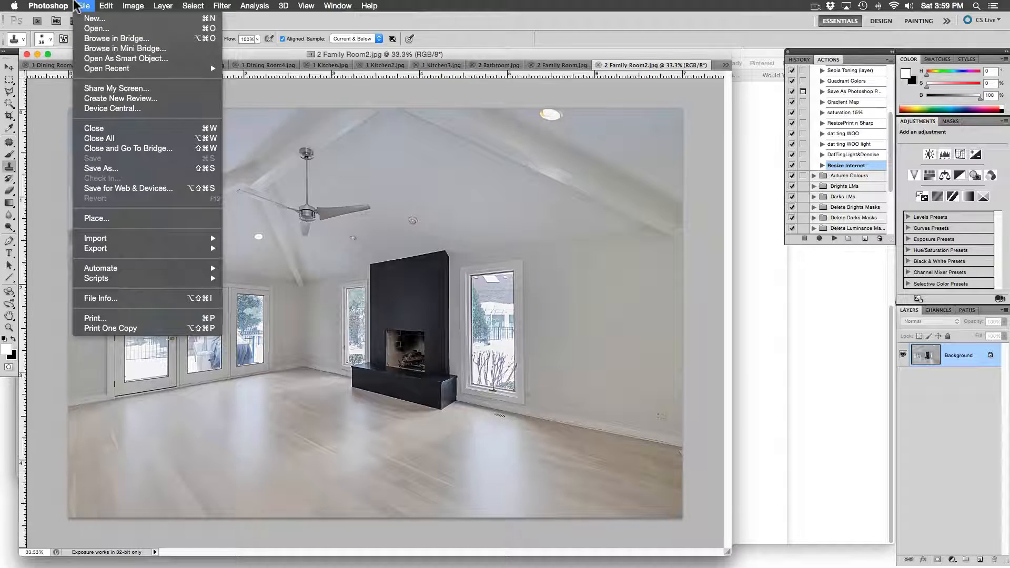
{"action": "mouse_move", "coordinate": [101, 268]}
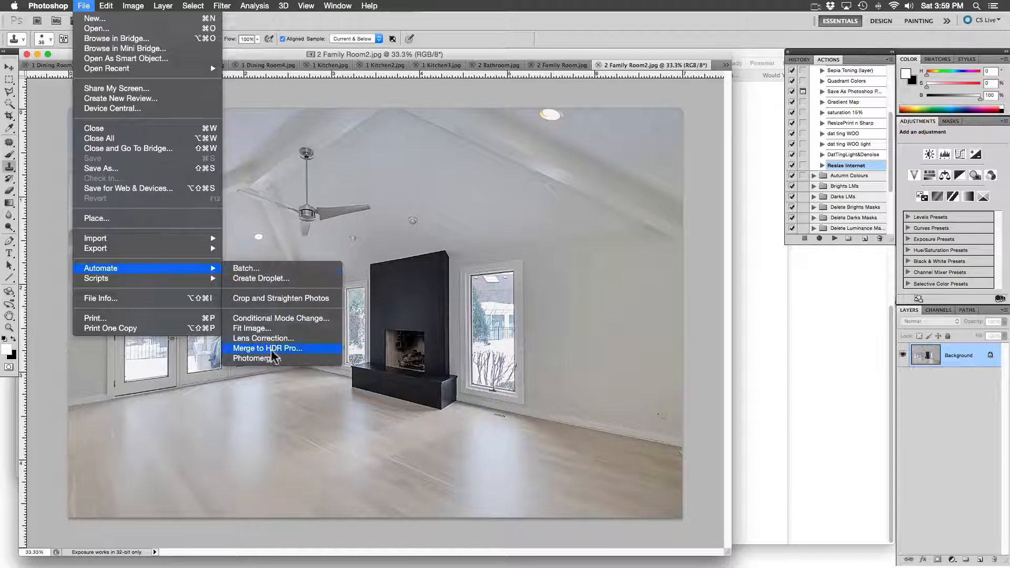
{"action": "mouse_move", "coordinate": [279, 298]}
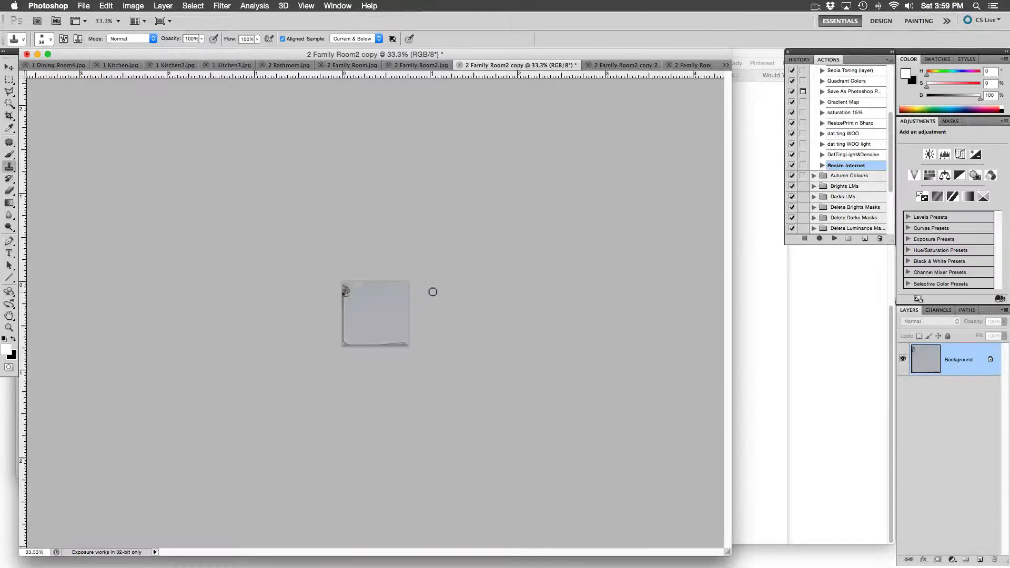
{"action": "mouse_move", "coordinate": [448, 292]}
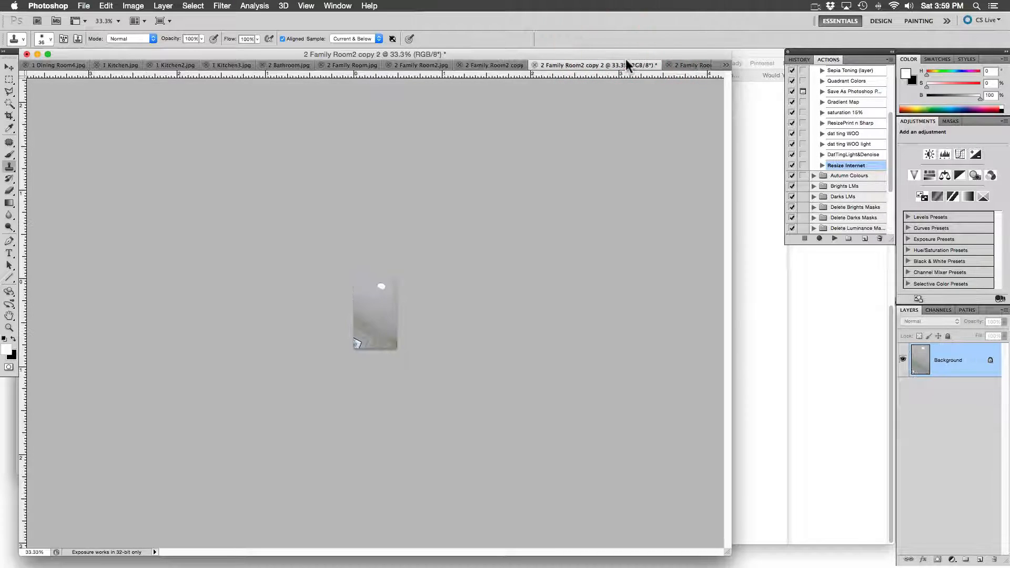
Switch among the cropped family room copies and land on the '2 Family Room2 copy' tab.
{"action": "left_click", "coordinate": [634, 64]}
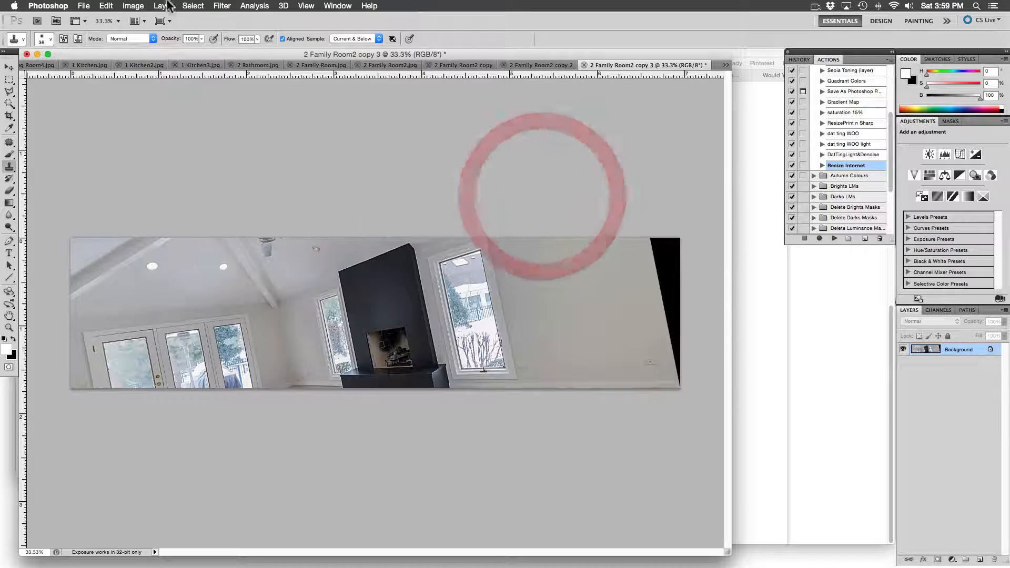
{"action": "left_click", "coordinate": [83, 6]}
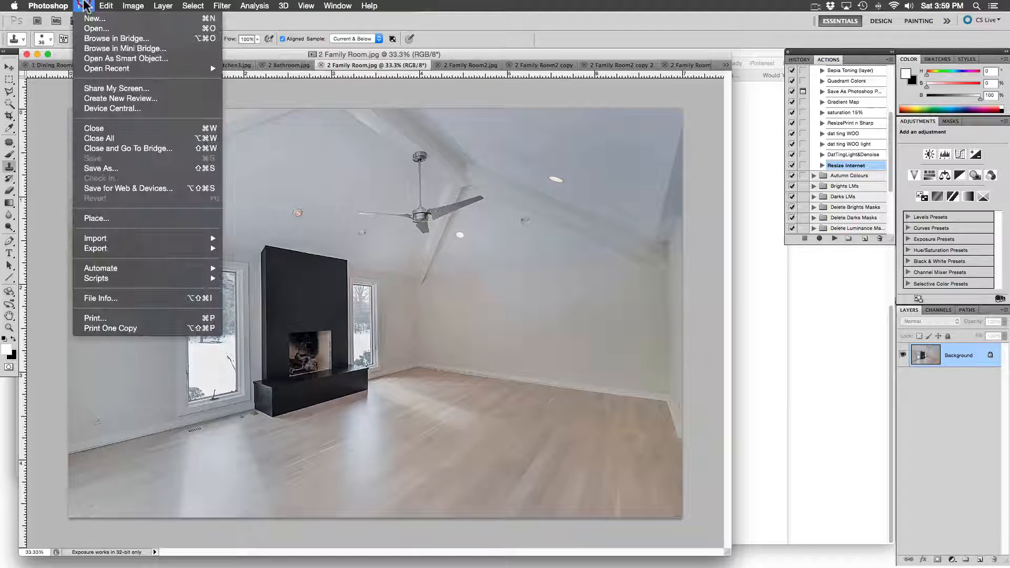
{"action": "left_click", "coordinate": [82, 7]}
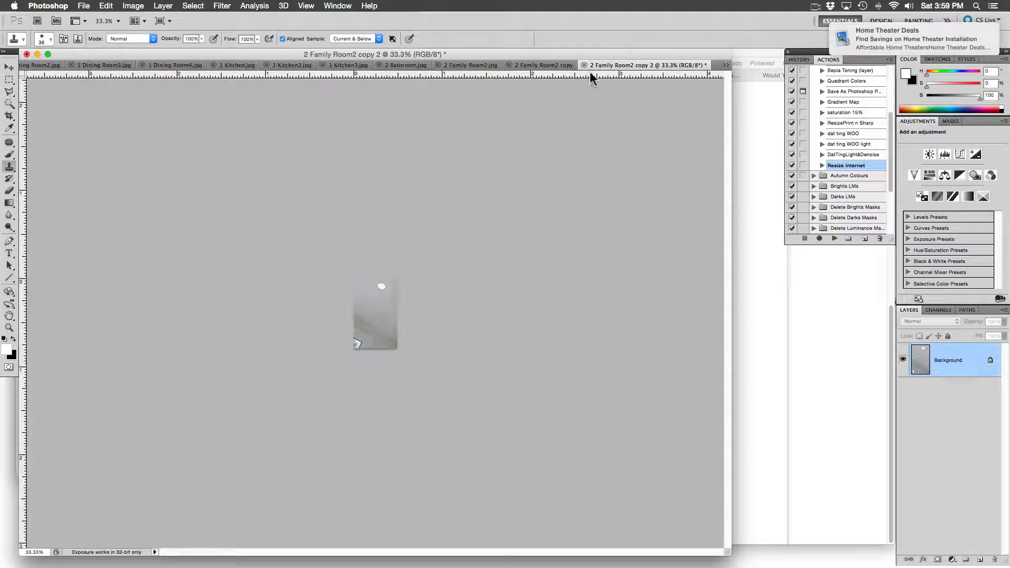
{"action": "mouse_move", "coordinate": [505, 175]}
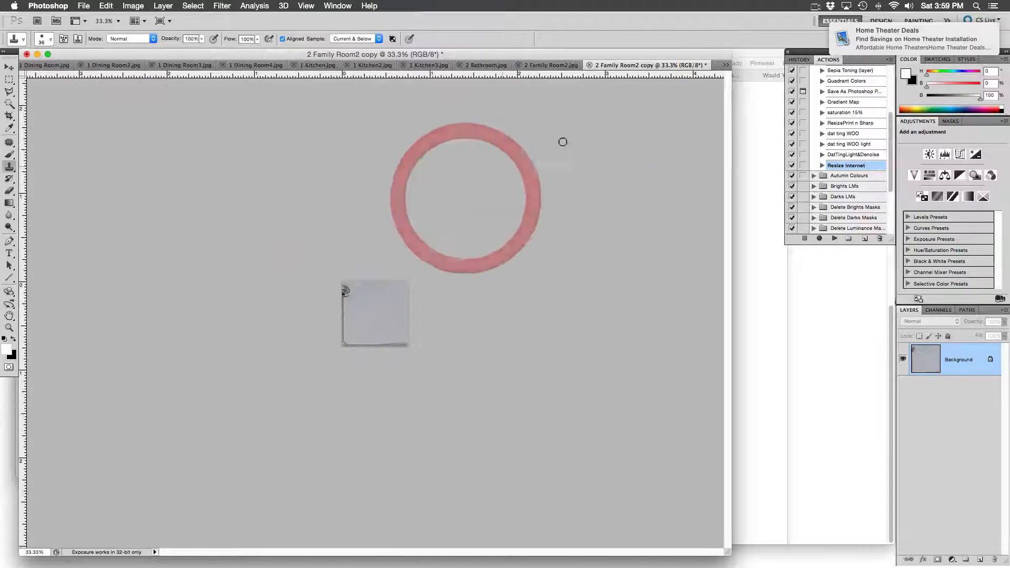
{"action": "left_click", "coordinate": [563, 64]}
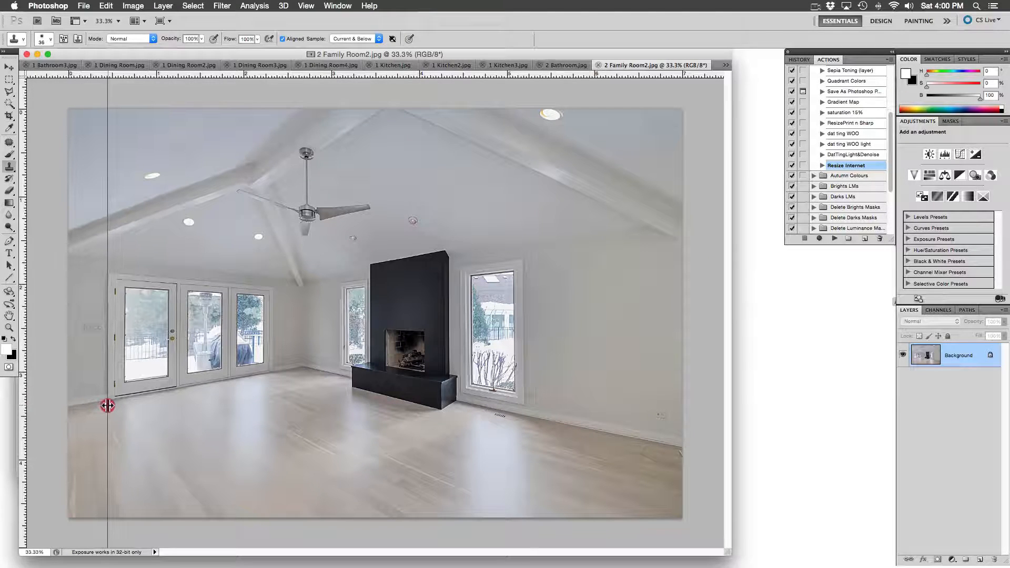
Drag a vertical guide from the left ruler onto the left door frame.
{"action": "left_click_drag", "start_coordinate": [107, 406], "coordinate": [301, 410]}
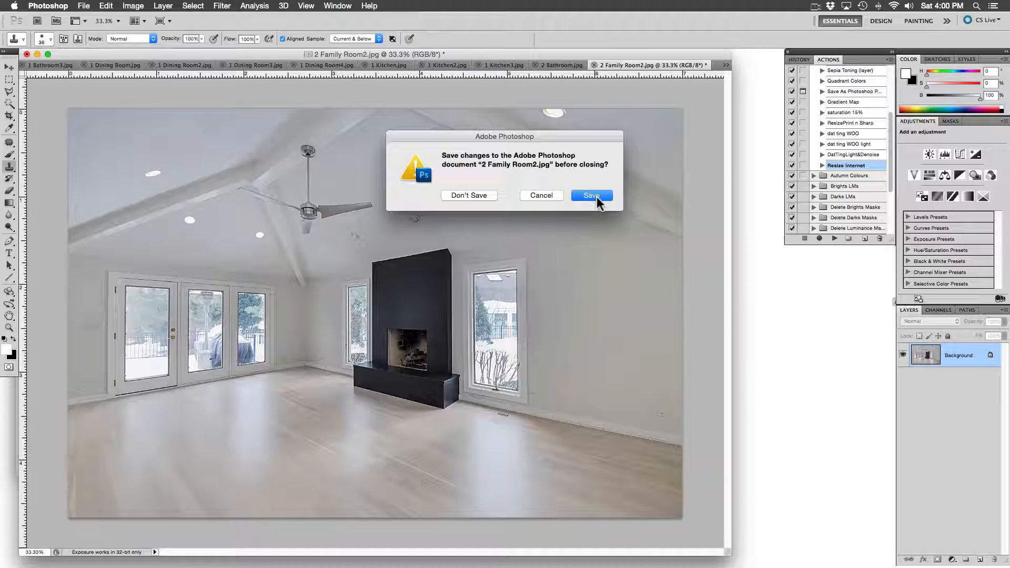
Save the family room photo's changes and bring up the bathroom photo with its guides.
{"action": "left_click", "coordinate": [590, 195]}
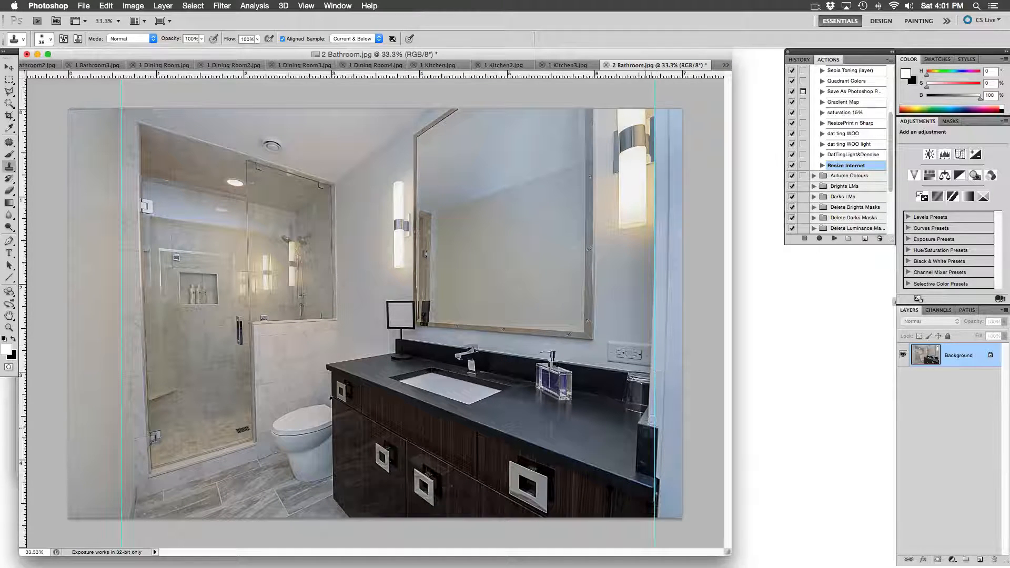
{"action": "left_click", "coordinate": [222, 6]}
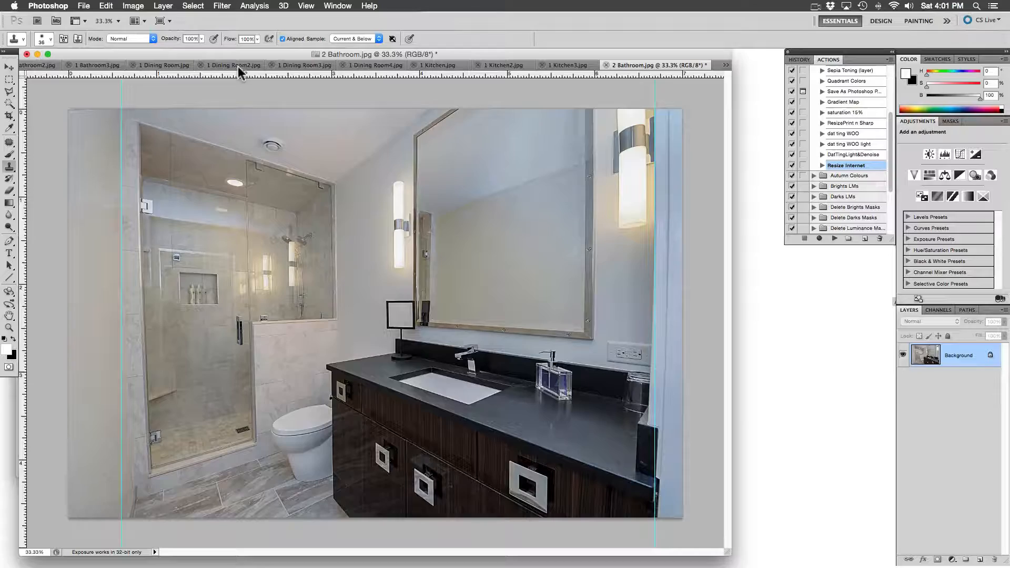
Start Lens Correction on the bathroom photo and settle on the NIKON D3X Sigma 12-24mm profile.
{"action": "left_click", "coordinate": [222, 6]}
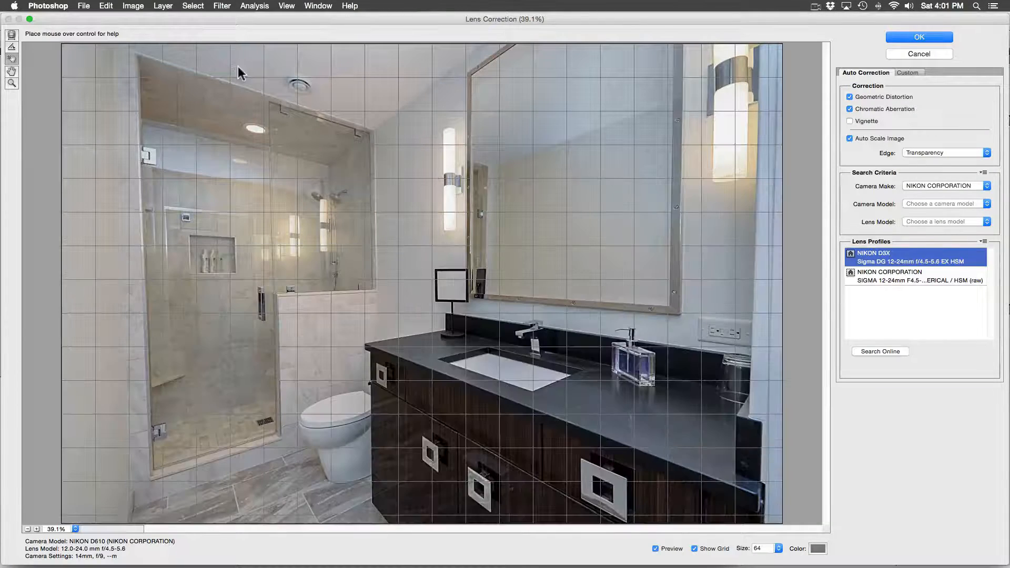
{"action": "left_click", "coordinate": [914, 276]}
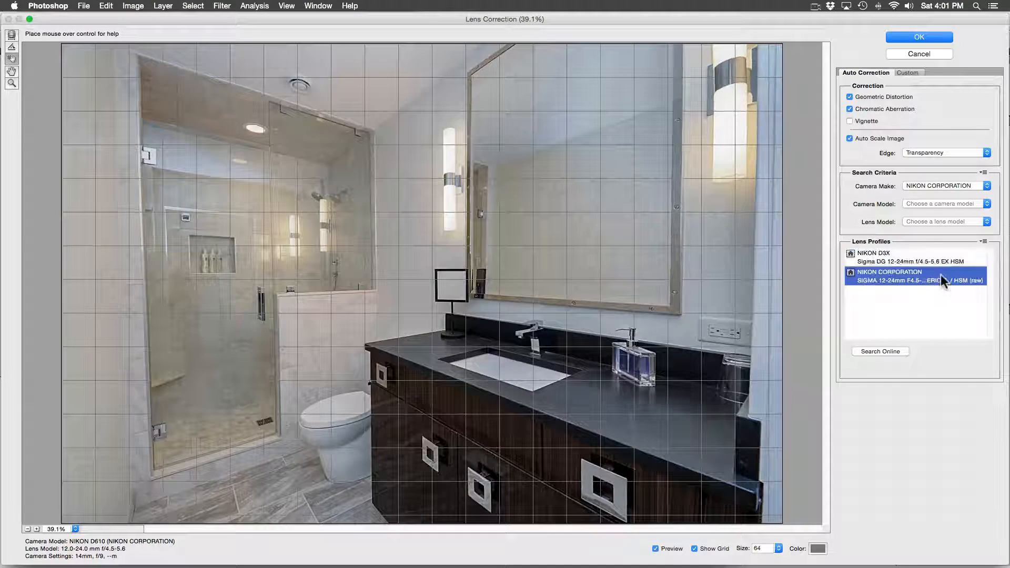
{"action": "left_click", "coordinate": [910, 257]}
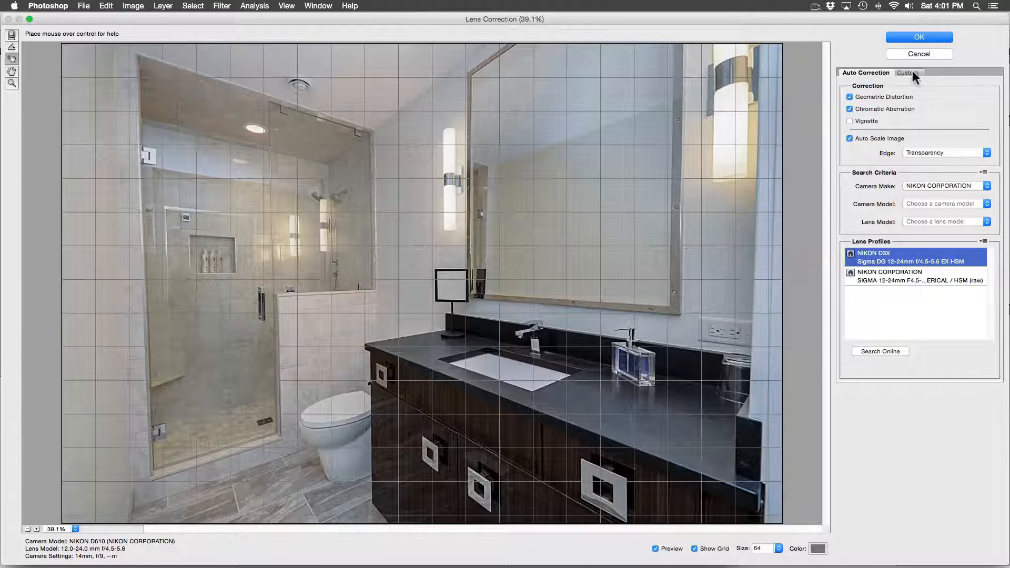
In the Custom settings, set Vertical Perspective to about +10 and apply the correction.
{"action": "left_click", "coordinate": [908, 73]}
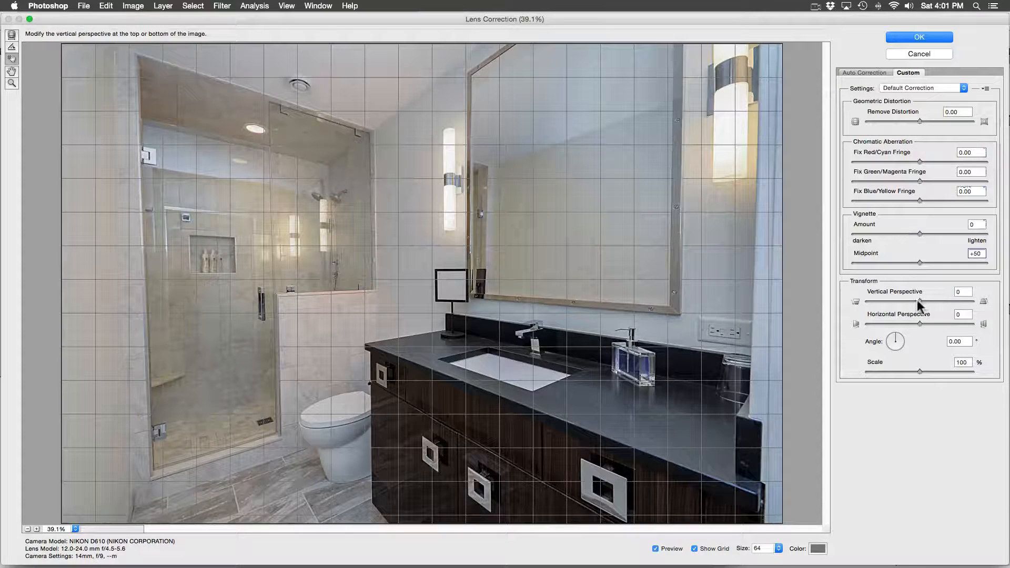
{"action": "left_click_drag", "start_coordinate": [919, 300], "coordinate": [924, 300]}
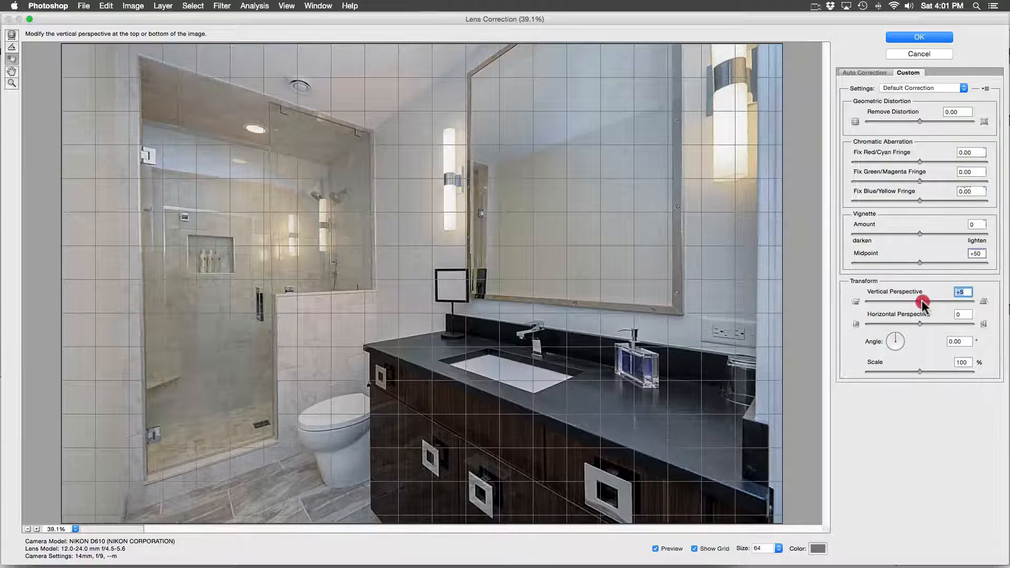
{"action": "left_click_drag", "start_coordinate": [922, 302], "coordinate": [927, 302]}
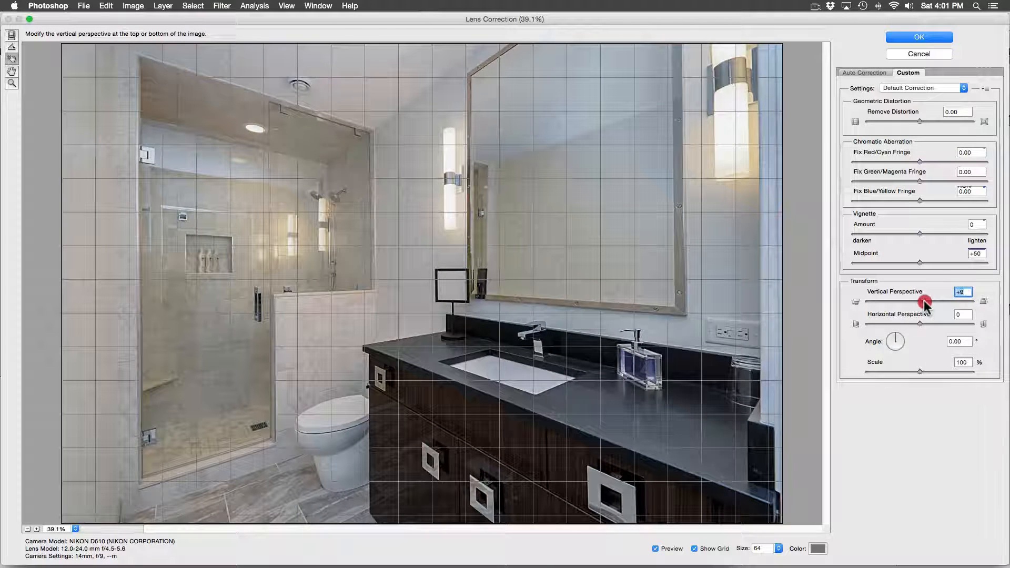
{"action": "left_click_drag", "start_coordinate": [926, 300], "coordinate": [922, 301]}
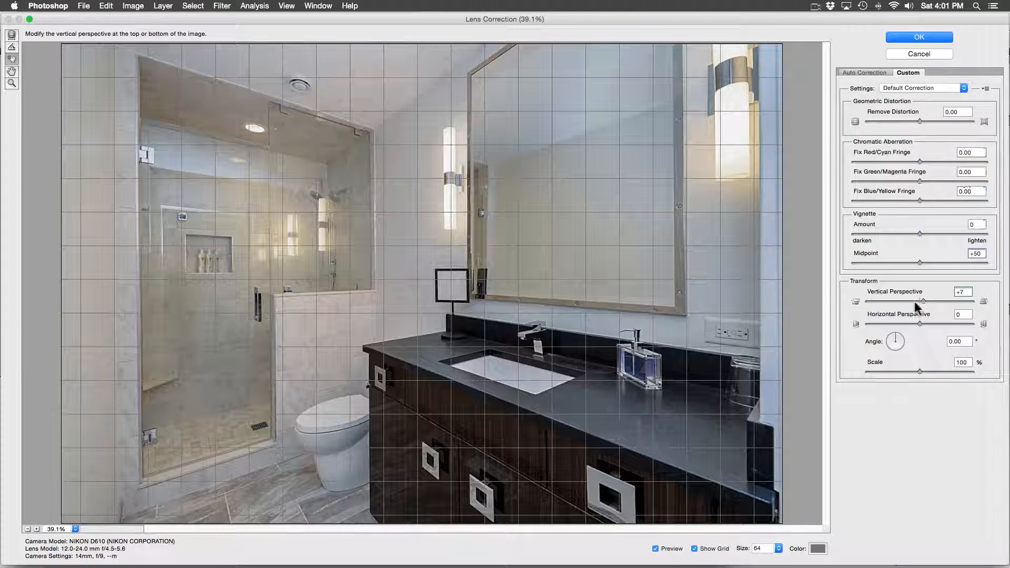
{"action": "left_click_drag", "start_coordinate": [931, 301], "coordinate": [919, 301]}
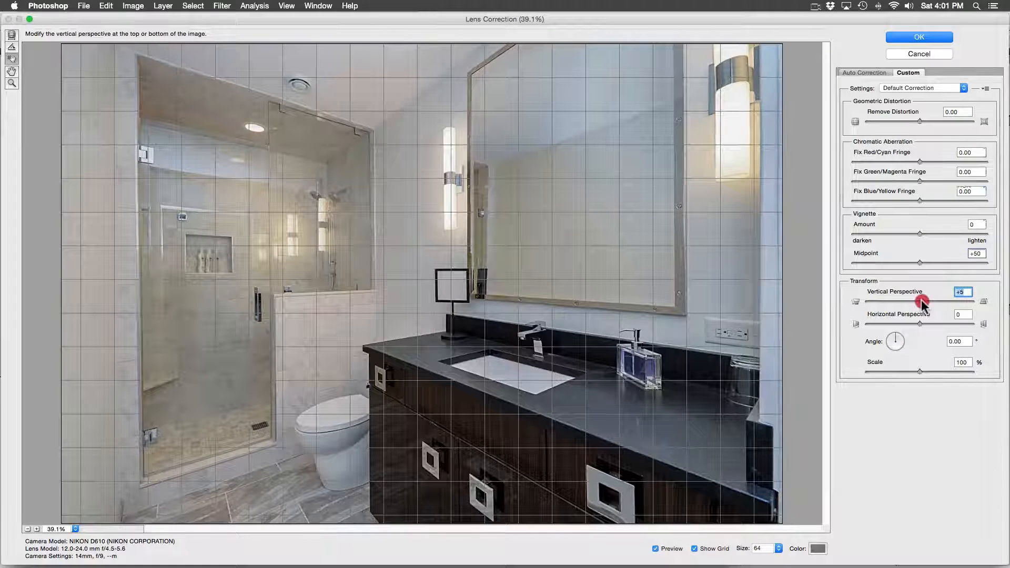
{"action": "left_click_drag", "start_coordinate": [922, 303], "coordinate": [926, 303]}
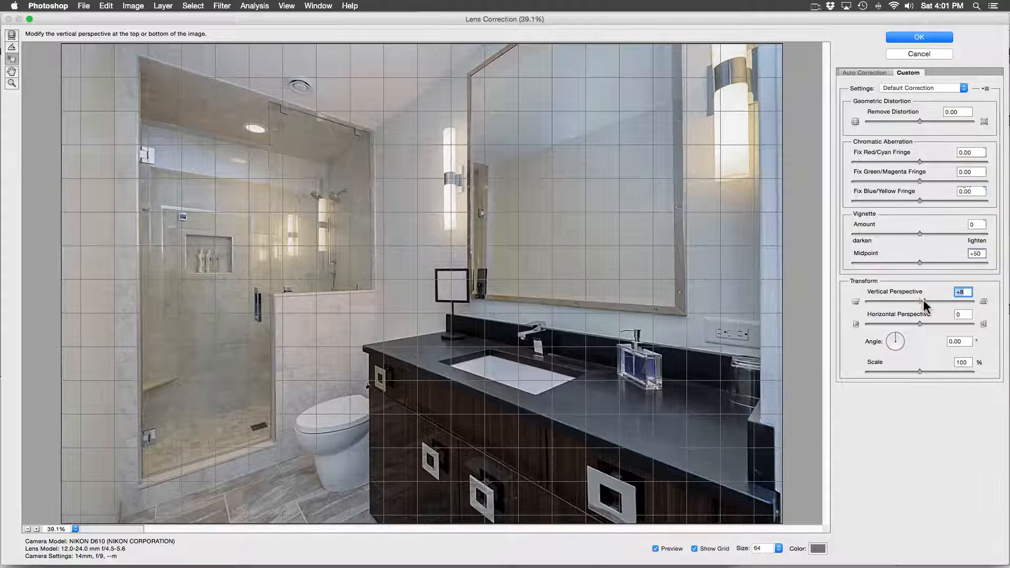
{"action": "left_click_drag", "start_coordinate": [919, 301], "coordinate": [931, 302]}
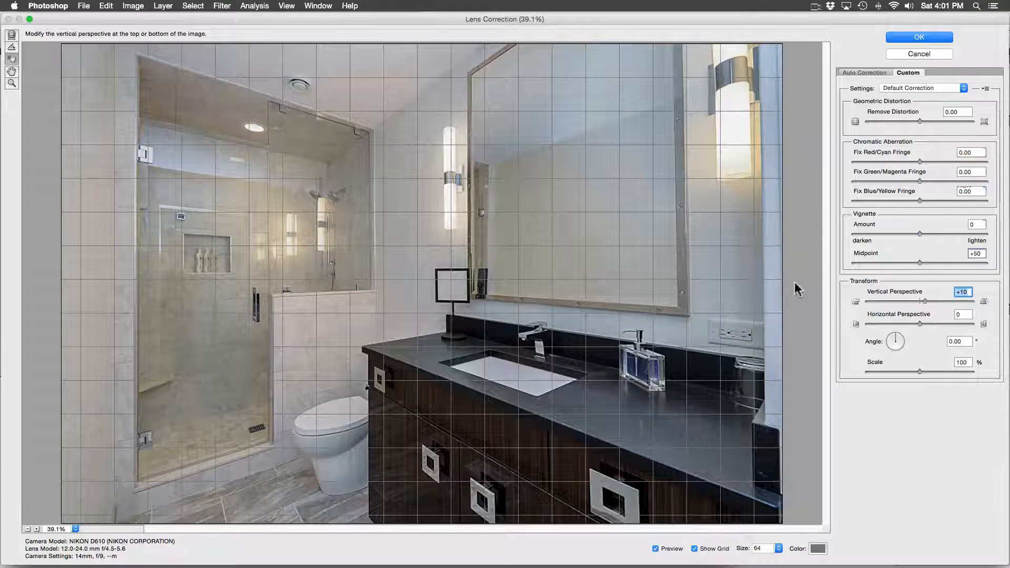
{"action": "left_click", "coordinate": [917, 37]}
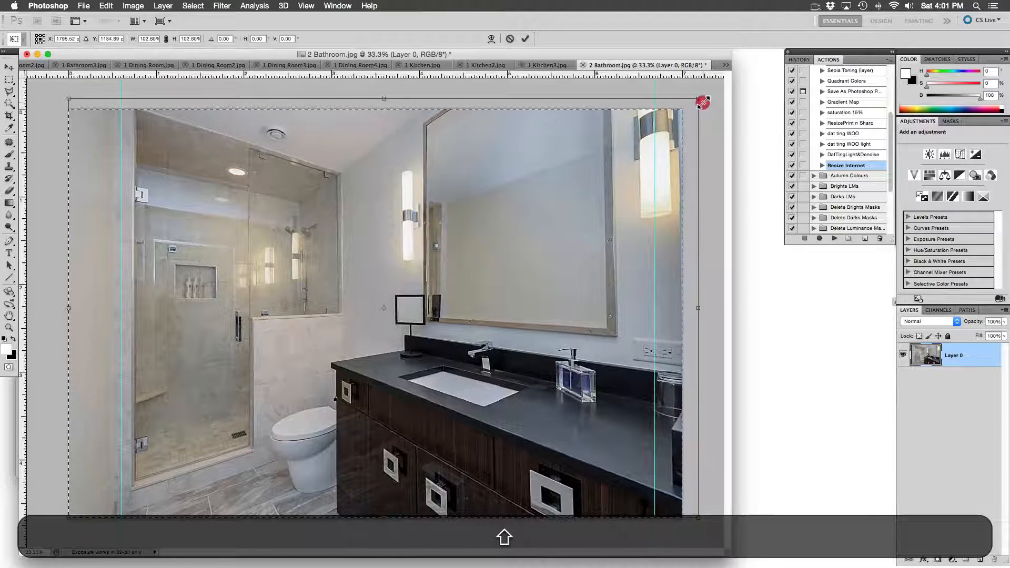
Free-transform the top corners outward so the shower and wall edges match the guides.
{"action": "left_click_drag", "start_coordinate": [701, 102], "coordinate": [712, 98]}
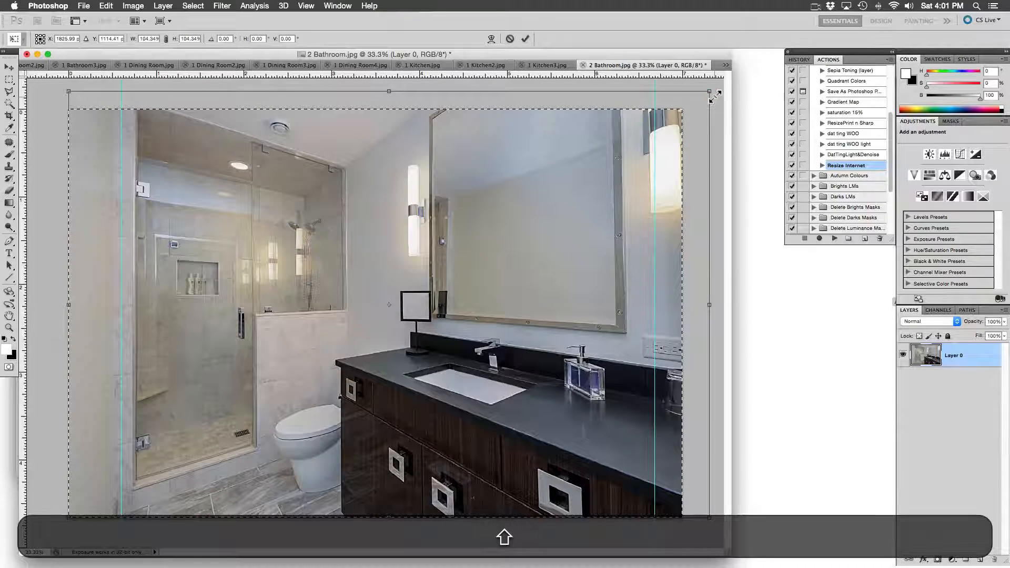
{"action": "left_click_drag", "start_coordinate": [707, 97], "coordinate": [704, 98]}
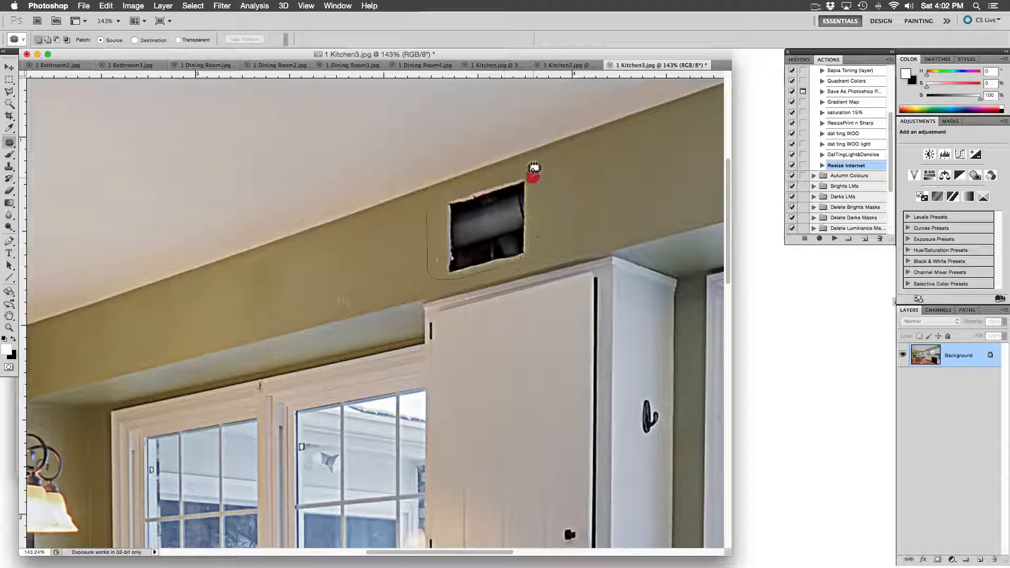
Patch the vent hole, soffit marks and exposed wall box with clean wall texture.
{"action": "left_click_drag", "start_coordinate": [533, 169], "coordinate": [606, 196]}
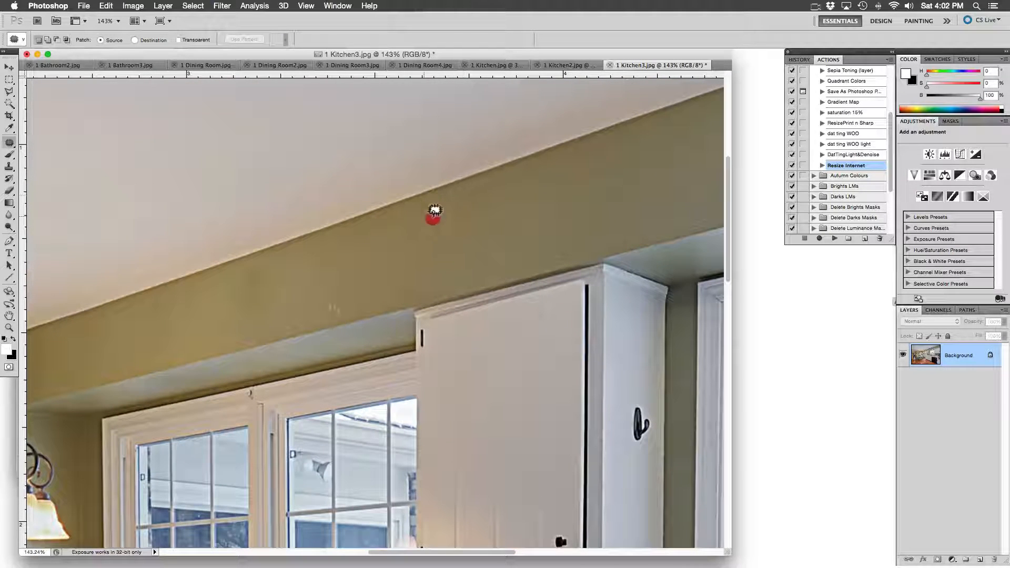
{"action": "left_click_drag", "start_coordinate": [434, 213], "coordinate": [399, 239]}
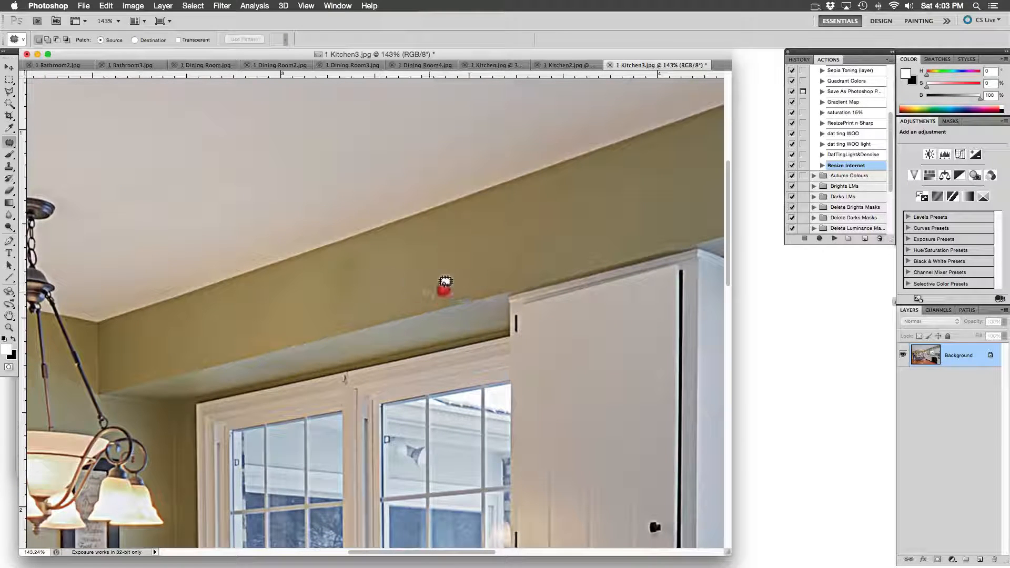
{"action": "left_click_drag", "start_coordinate": [444, 290], "coordinate": [428, 295]}
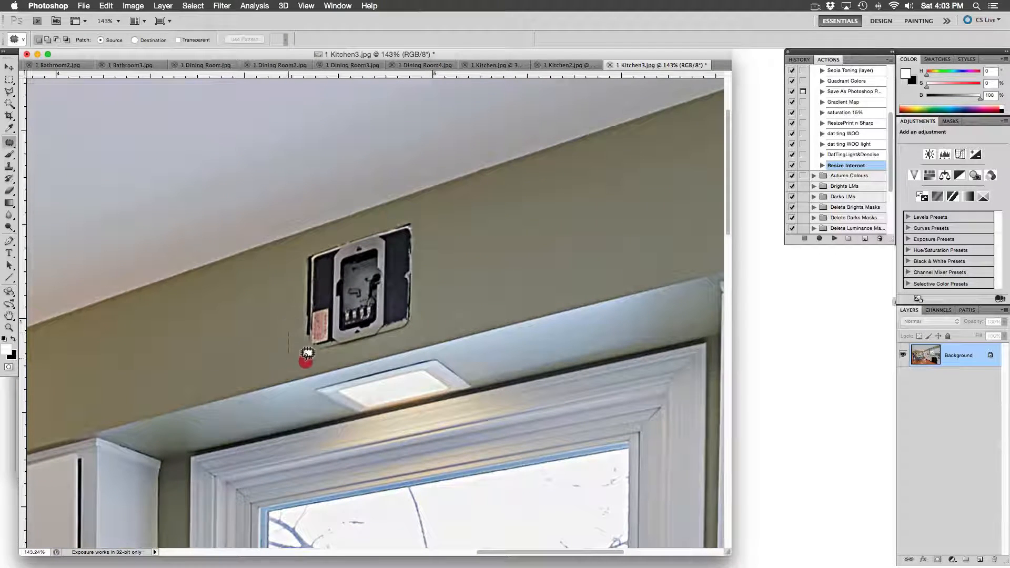
{"action": "left_click_drag", "start_coordinate": [306, 358], "coordinate": [360, 227]}
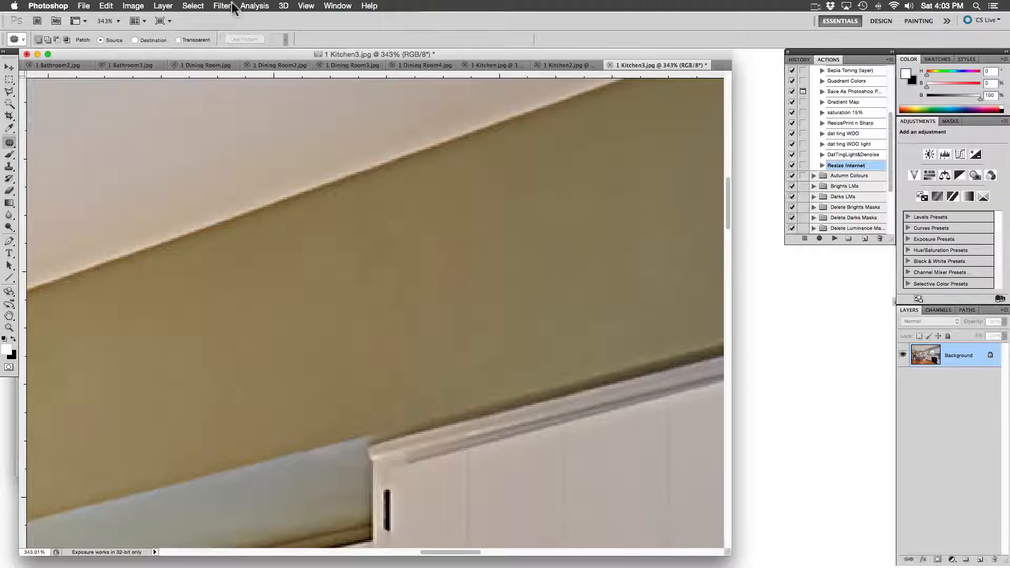
Run Topaz DeNoise 5 with the JPEG - light preset, checking the lamp area, and apply it.
{"action": "left_click", "coordinate": [222, 6]}
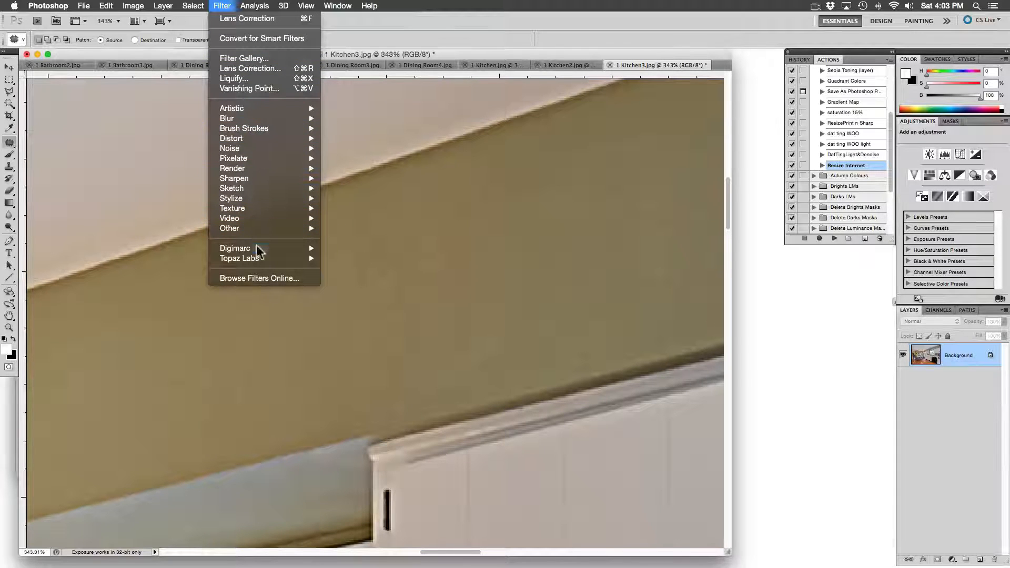
{"action": "left_click", "coordinate": [241, 259]}
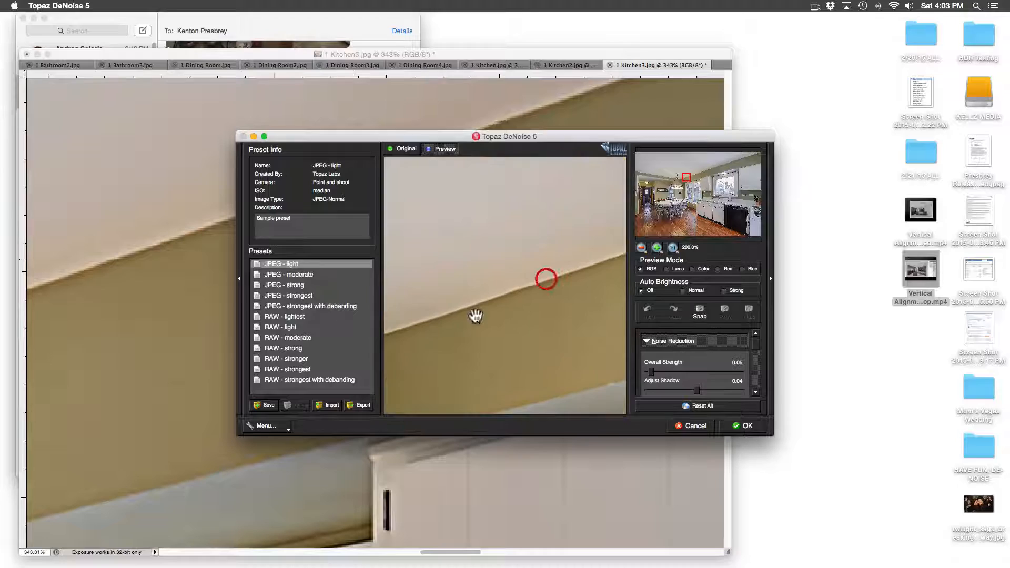
{"action": "left_click_drag", "start_coordinate": [546, 279], "coordinate": [461, 234]}
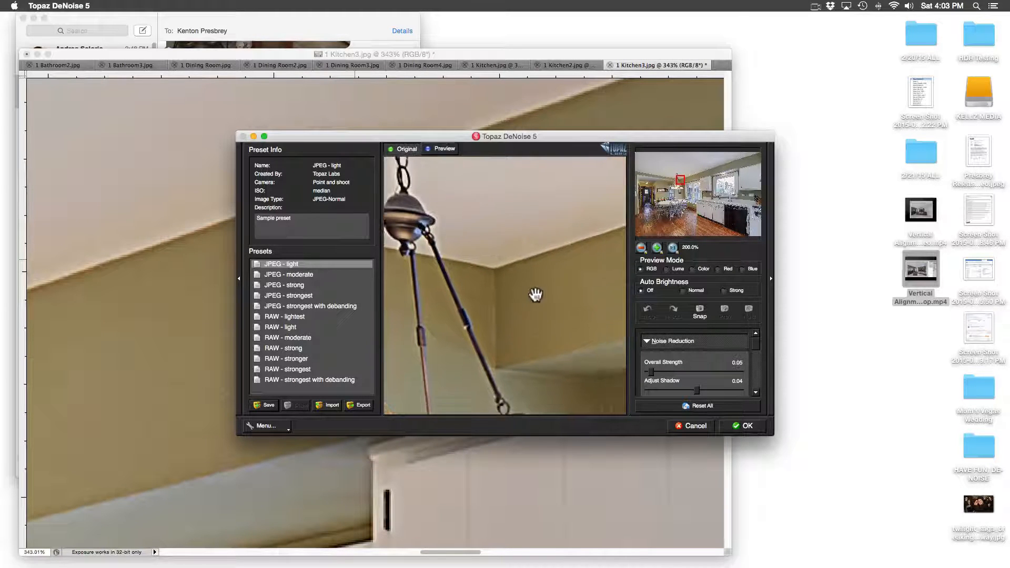
{"action": "left_click", "coordinate": [747, 426]}
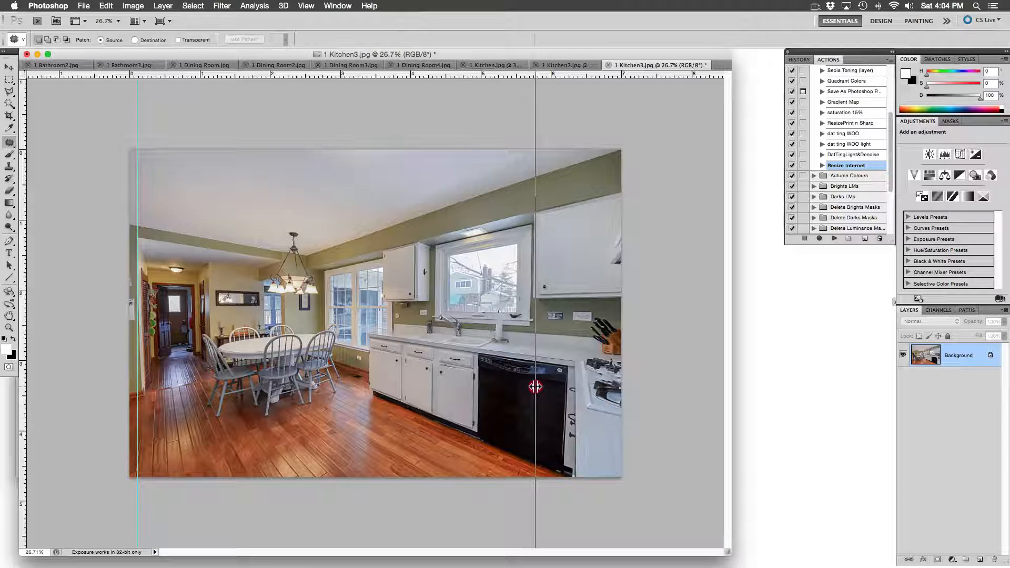
Apply Lens Correction to the kitchen photo using the NIKON Sigma 12-24mm lens profile.
{"action": "left_click", "coordinate": [222, 6]}
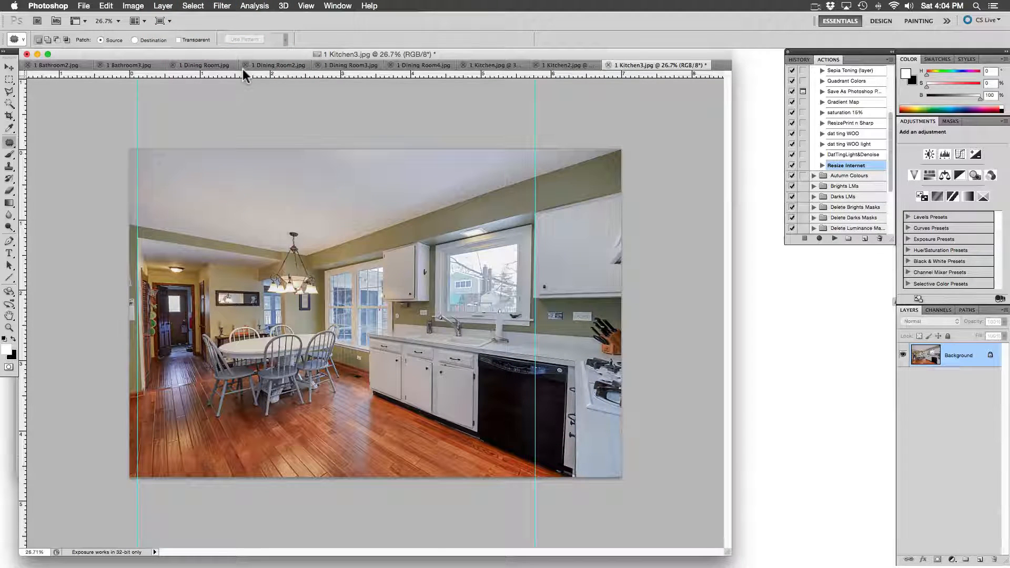
{"action": "left_click", "coordinate": [222, 6]}
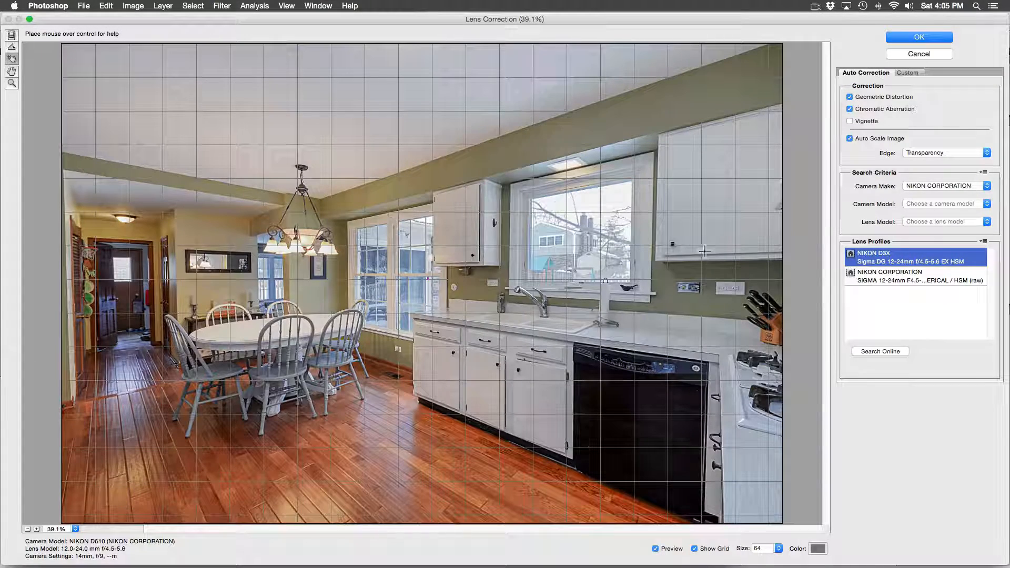
{"action": "left_click", "coordinate": [914, 276]}
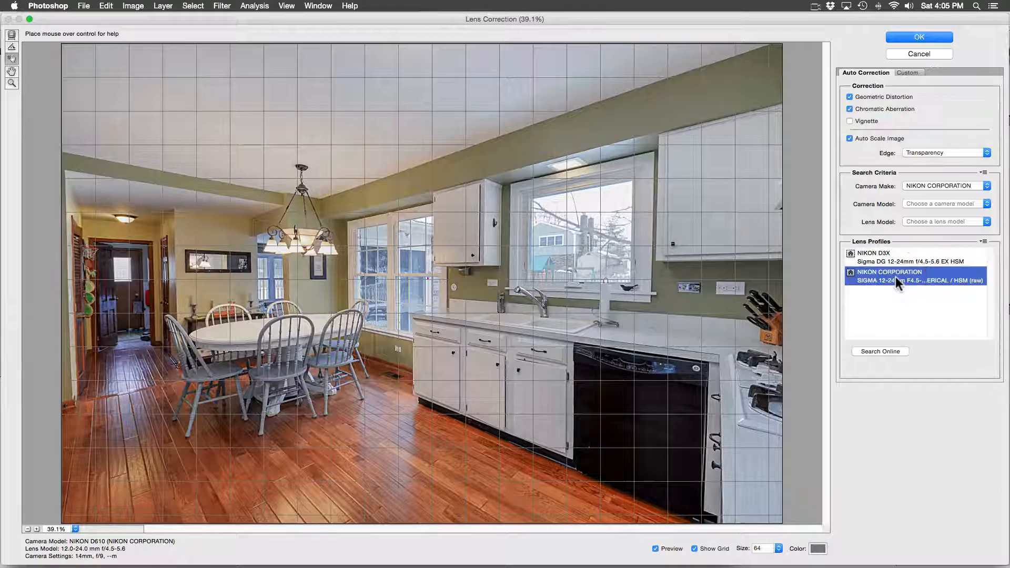
{"action": "left_click", "coordinate": [917, 37]}
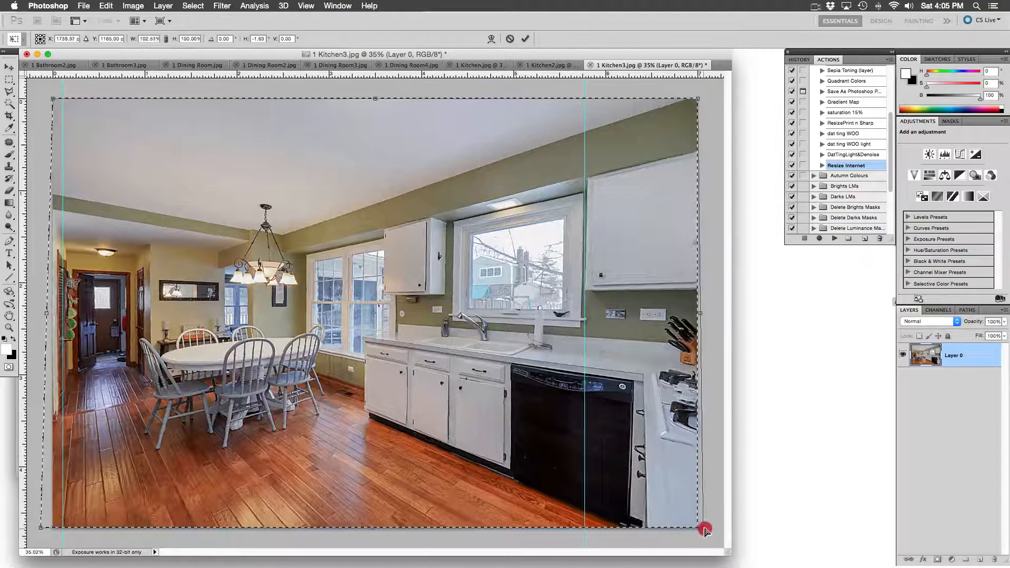
Free-transform the lower corner so cabinet and wall edges align with the guides, then commit.
{"action": "left_click_drag", "start_coordinate": [704, 530], "coordinate": [716, 527]}
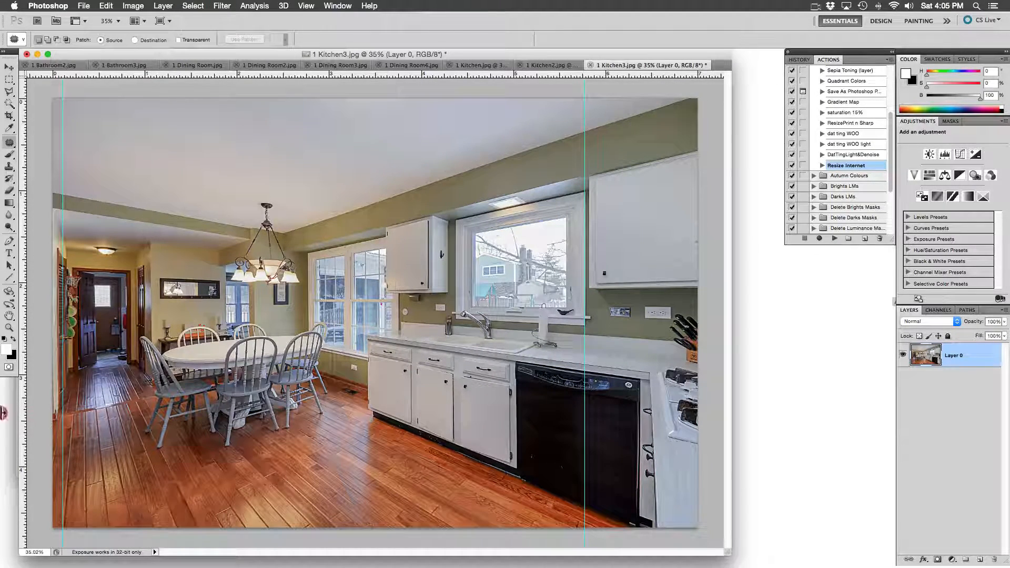
Flatten the kitchen photo's layers, then close it and save the changes.
{"action": "right_click", "coordinate": [953, 354]}
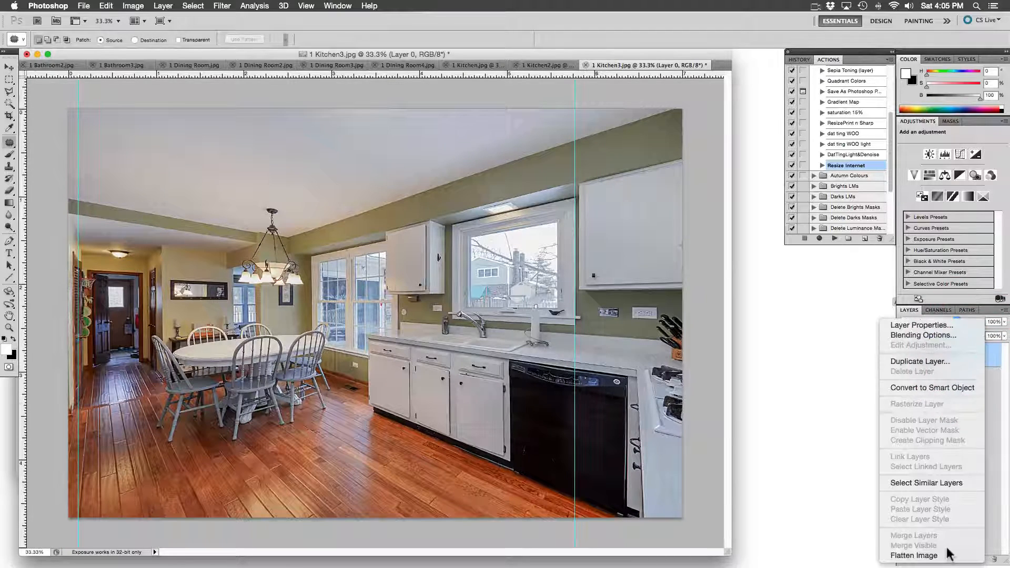
{"action": "left_click", "coordinate": [912, 555]}
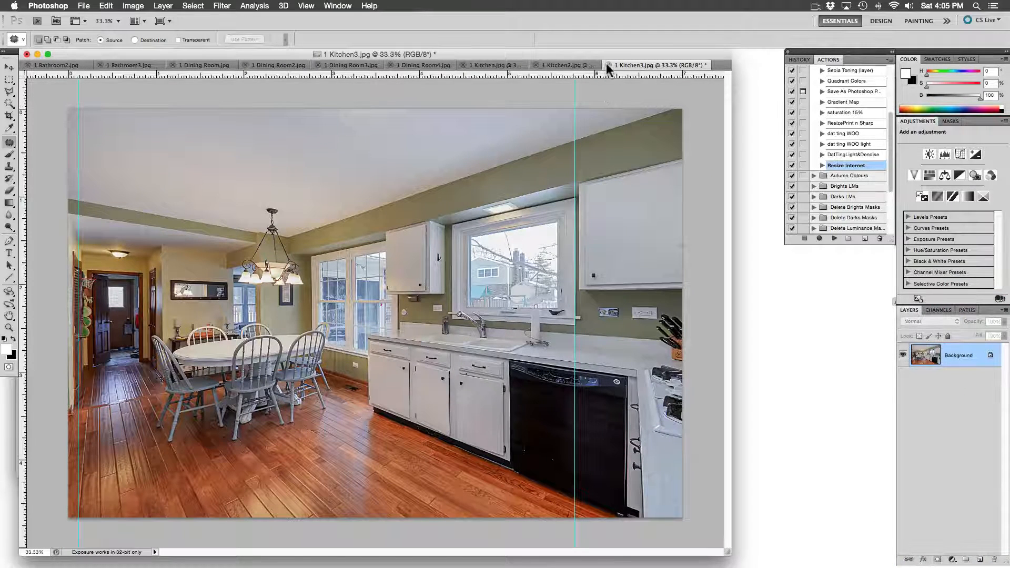
{"action": "left_click", "coordinate": [607, 65]}
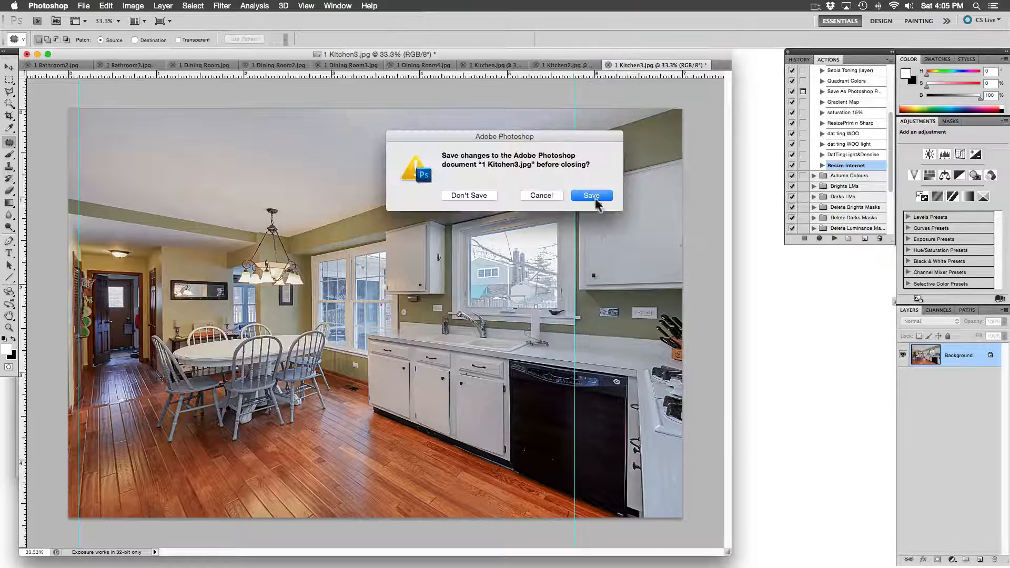
{"action": "left_click", "coordinate": [590, 195]}
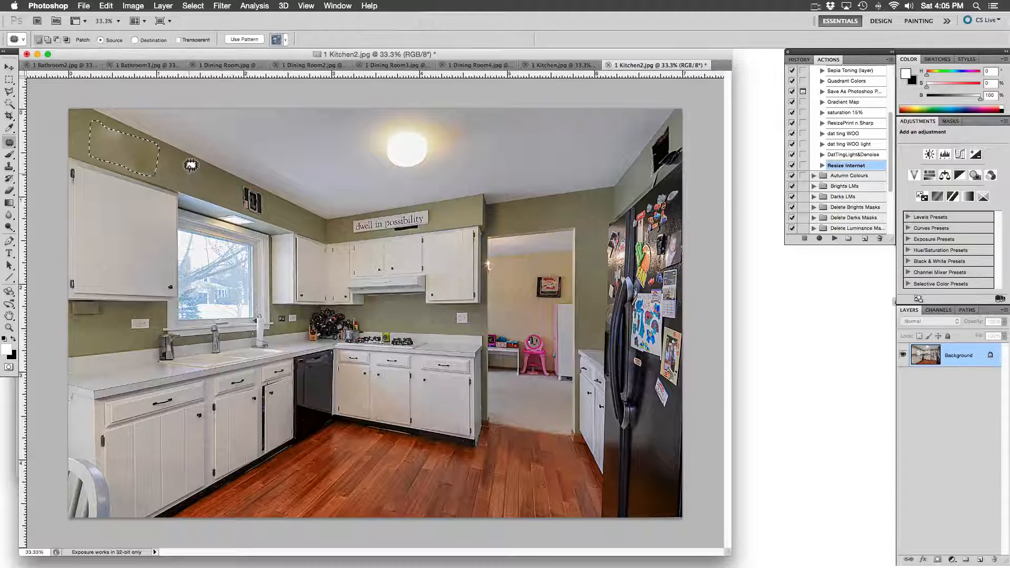
Step back in history, then drag the patch selection over the wall box to clean wall.
{"action": "key", "text": "cmd+alt+z"}
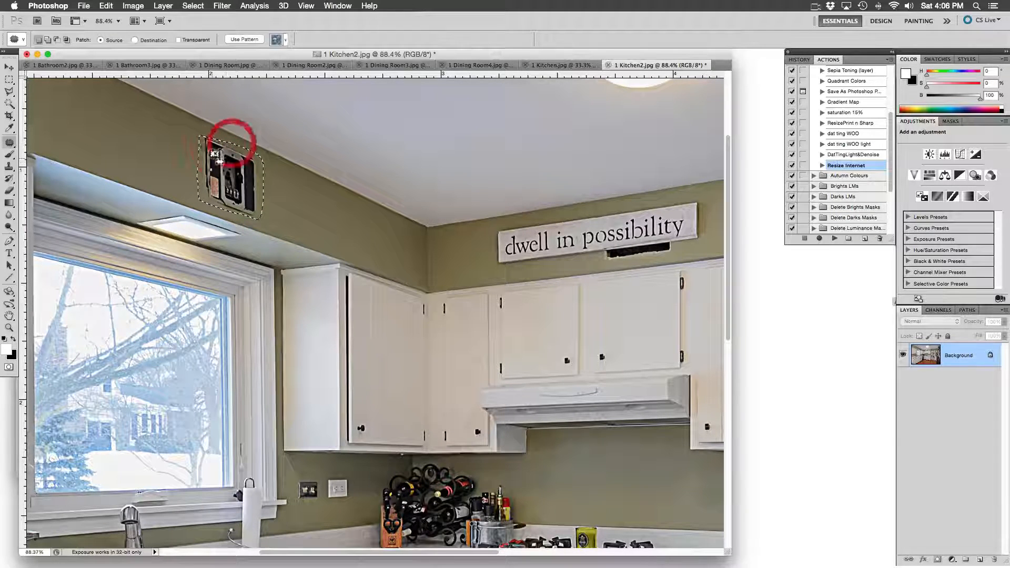
{"action": "left_click_drag", "start_coordinate": [228, 173], "coordinate": [160, 139]}
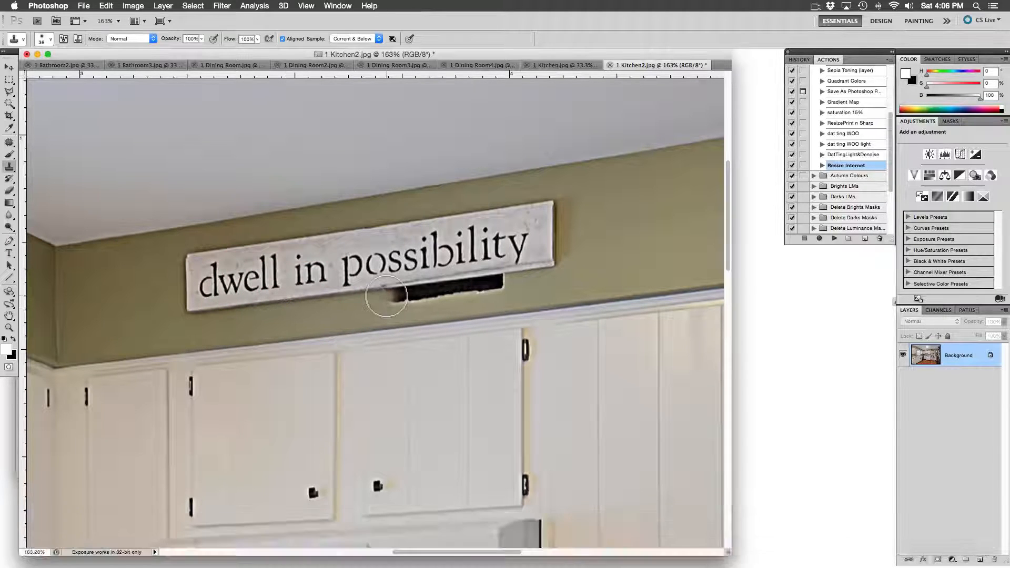
Clone wall texture over the vent under the sign, undoing and retouching the remaining spot.
{"action": "left_click_drag", "start_coordinate": [386, 296], "coordinate": [424, 298]}
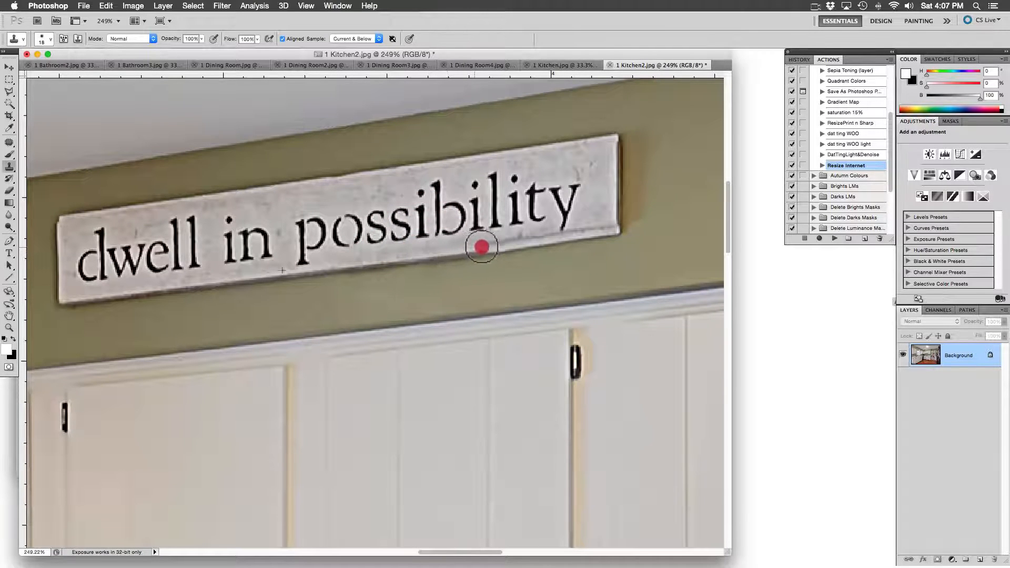
{"action": "key", "text": "cmd+z"}
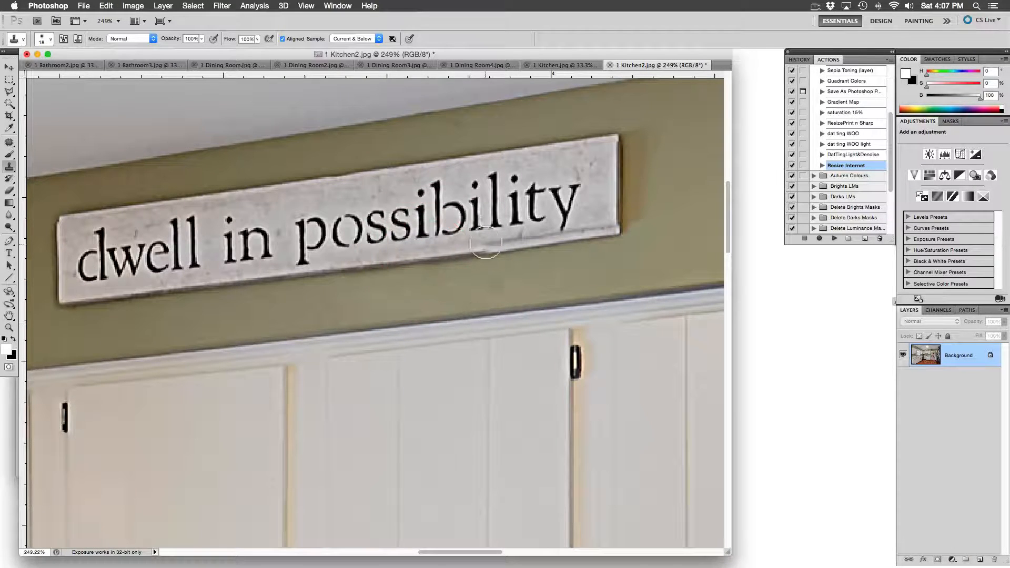
{"action": "left_click", "coordinate": [524, 249]}
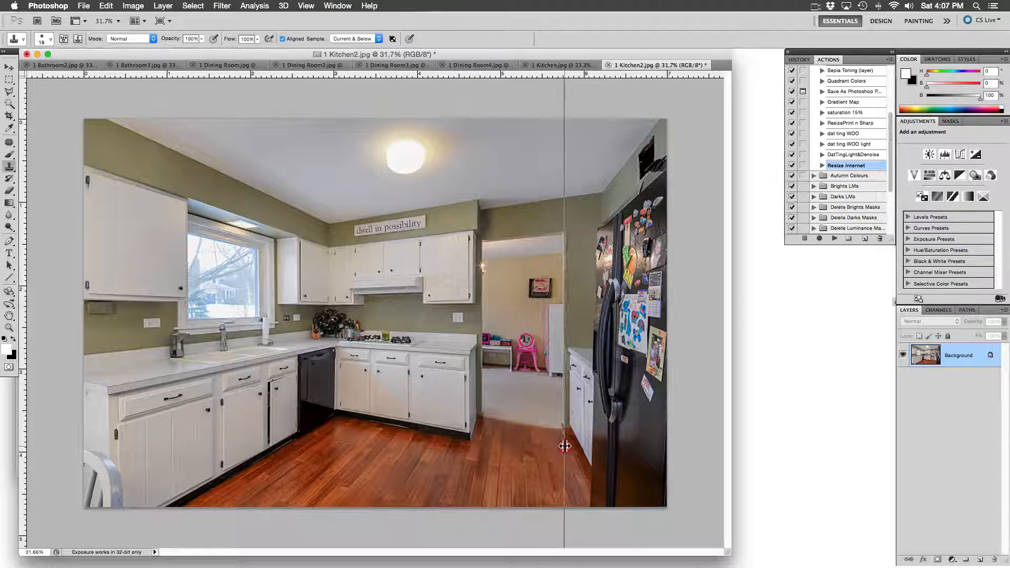
{"action": "left_click_drag", "start_coordinate": [564, 446], "coordinate": [481, 451]}
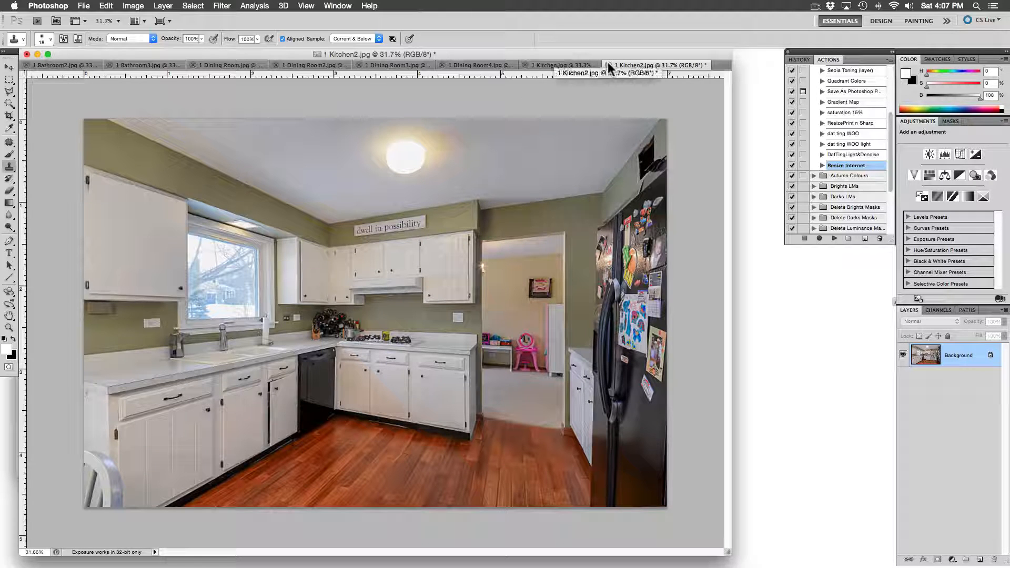
{"action": "left_click", "coordinate": [604, 64]}
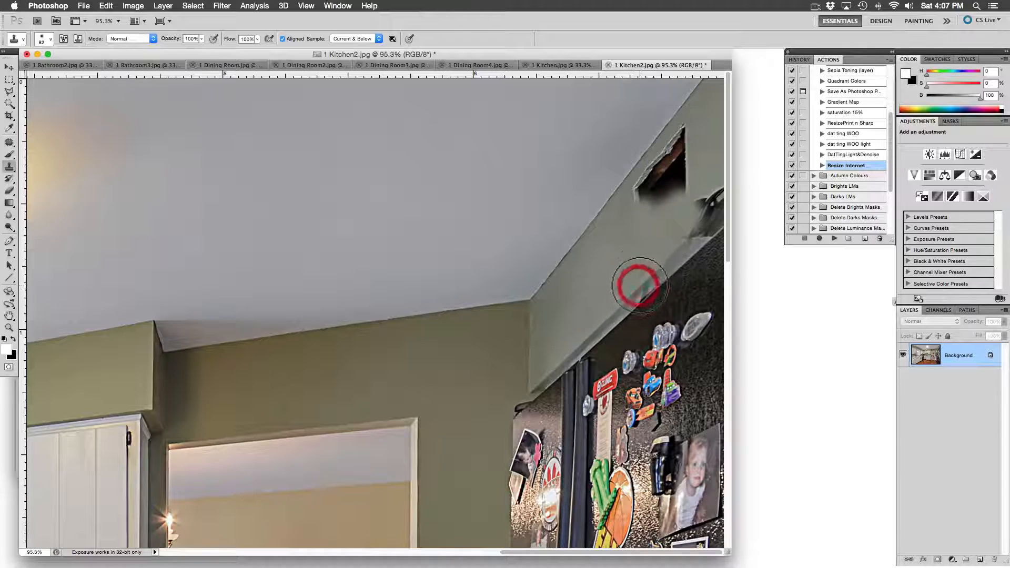
Clone and patch wall texture over the hole above the refrigerator until the soffit reads smooth.
{"action": "left_click_drag", "start_coordinate": [637, 286], "coordinate": [650, 209]}
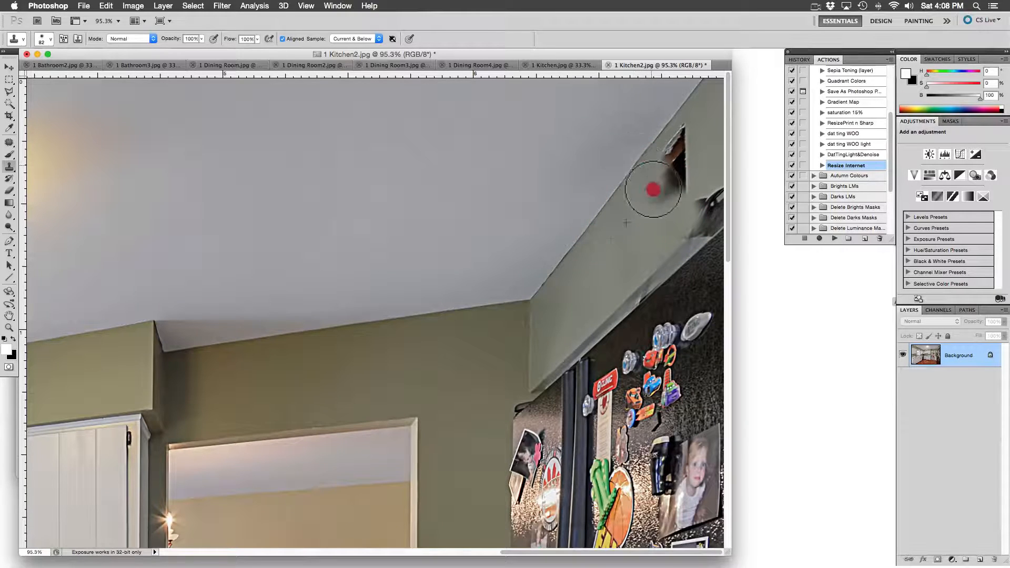
{"action": "left_click_drag", "start_coordinate": [652, 189], "coordinate": [673, 188]}
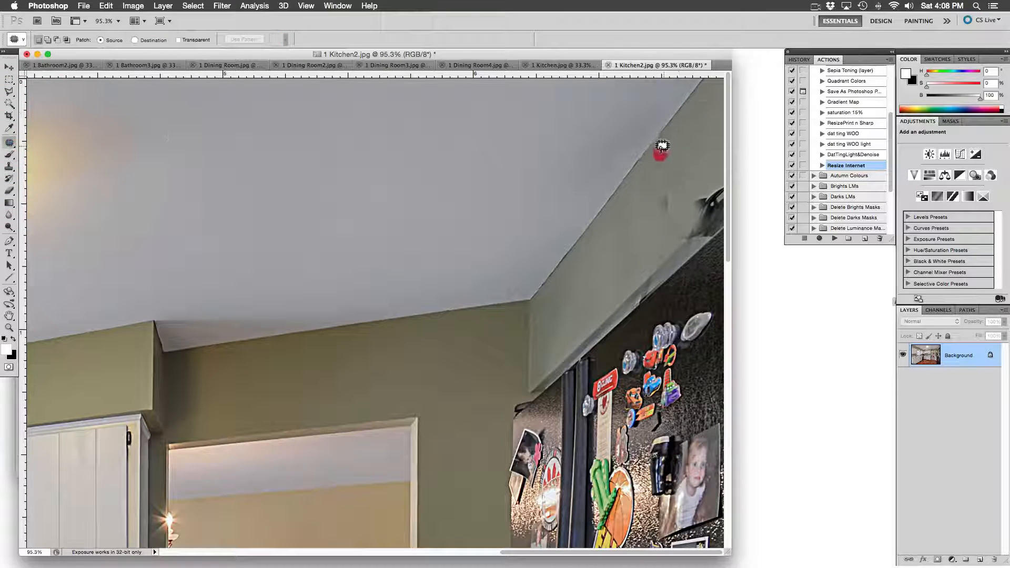
{"action": "left_click_drag", "start_coordinate": [661, 148], "coordinate": [656, 206]}
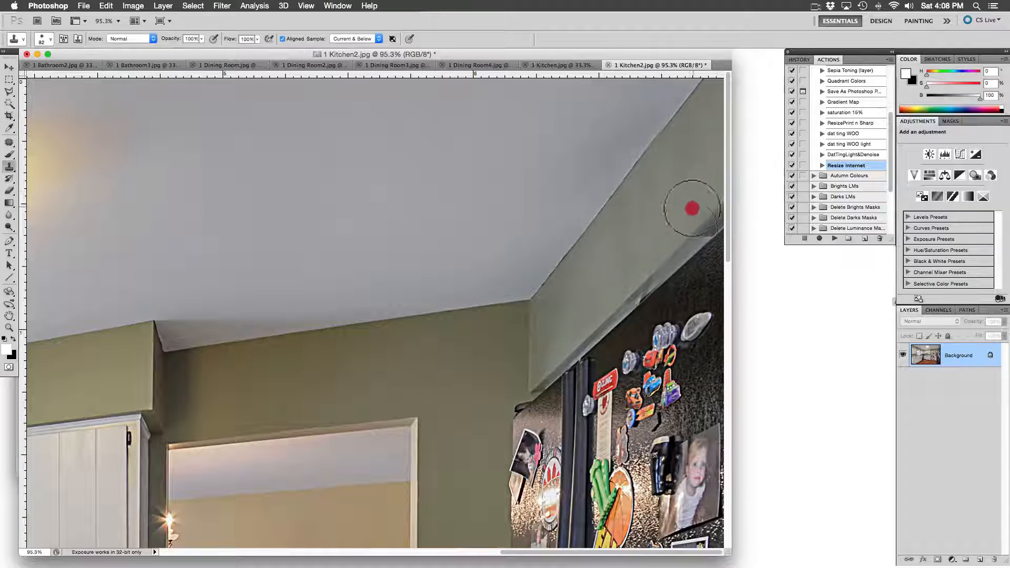
{"action": "left_click_drag", "start_coordinate": [692, 207], "coordinate": [601, 377]}
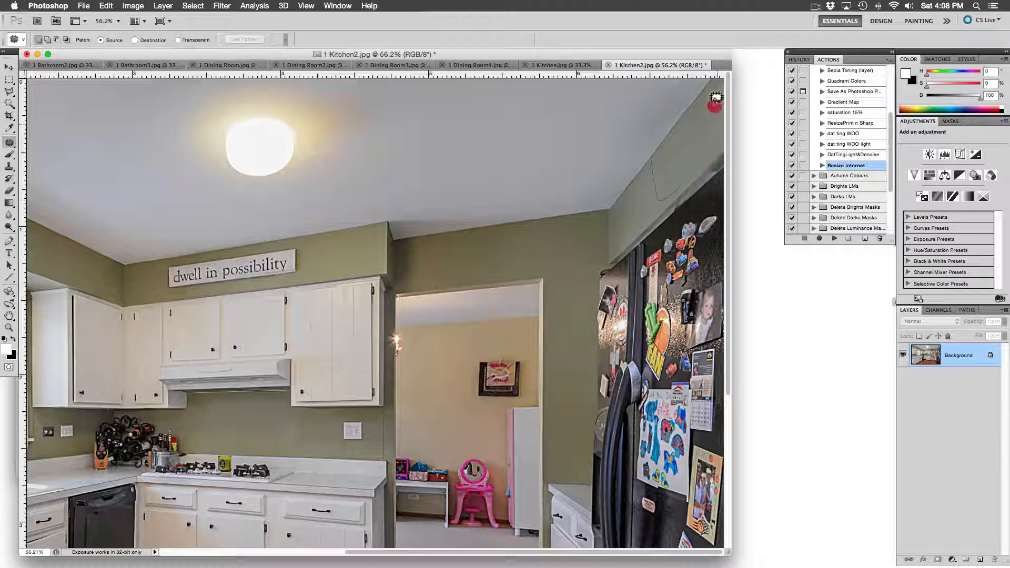
{"action": "left_click_drag", "start_coordinate": [718, 97], "coordinate": [607, 142]}
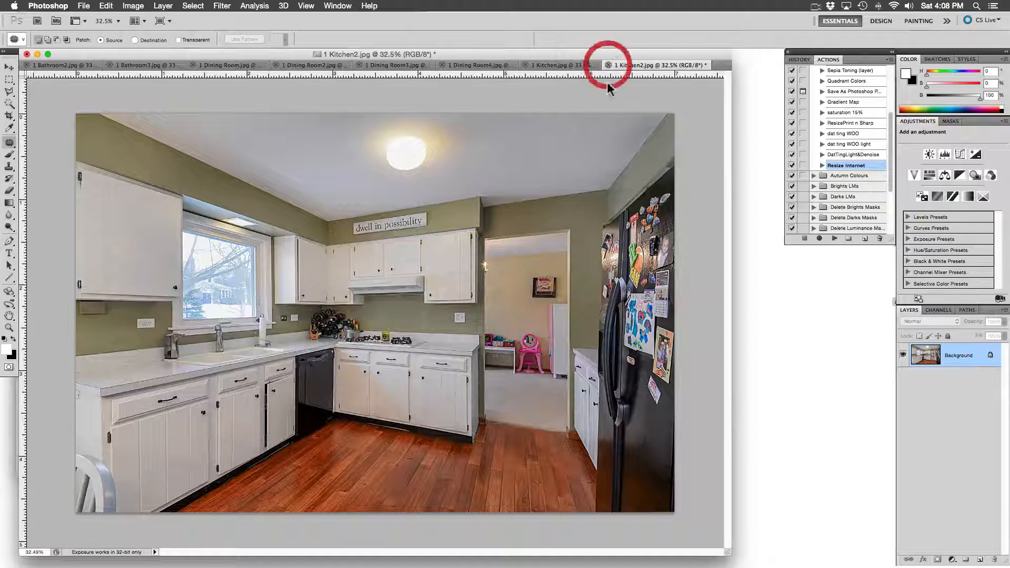
Close the finished 1 Kitchen2 photo, returning to 1 Kitchen.
{"action": "left_click", "coordinate": [604, 64]}
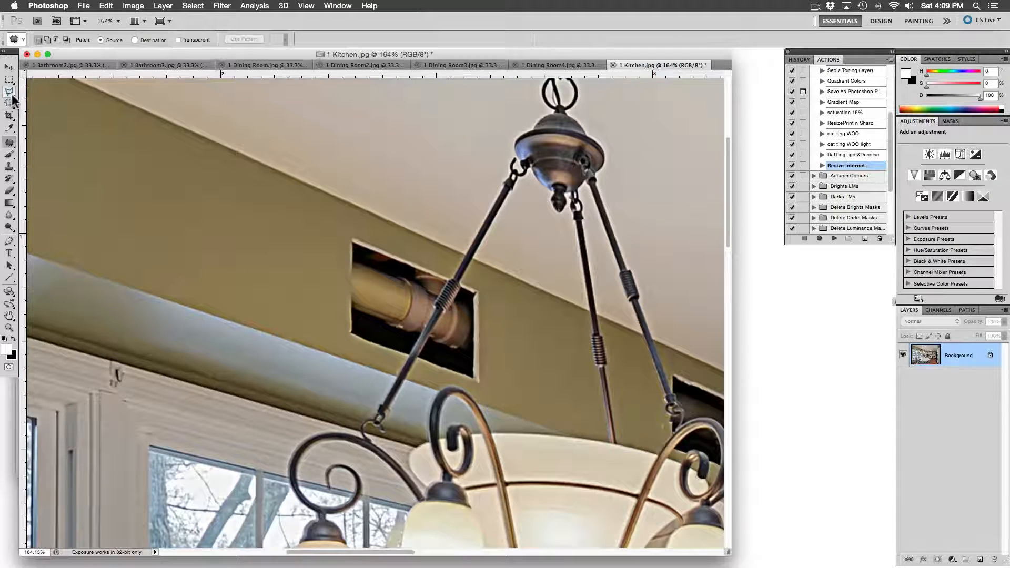
Lasso and patch the hole around the chandelier rod, undo the bad result, and sample clean wall for cloning.
{"action": "left_click", "coordinate": [9, 91]}
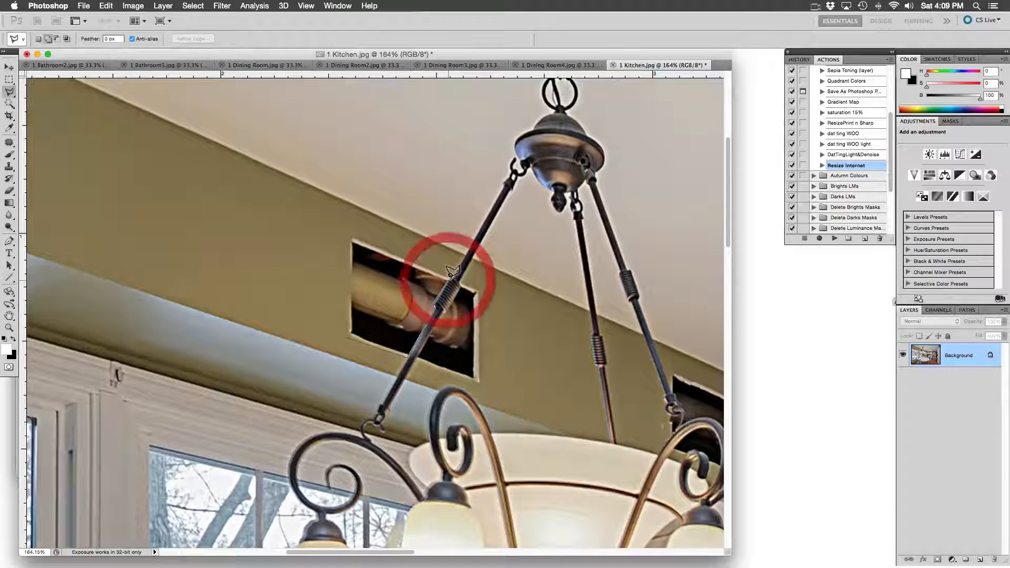
{"action": "left_click", "coordinate": [448, 267]}
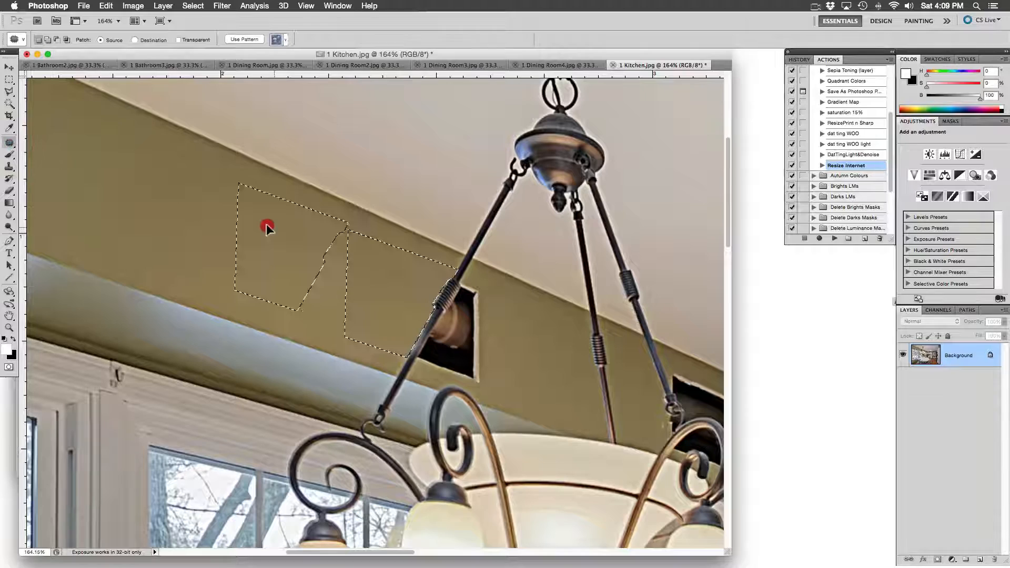
{"action": "key", "text": "cmd+z"}
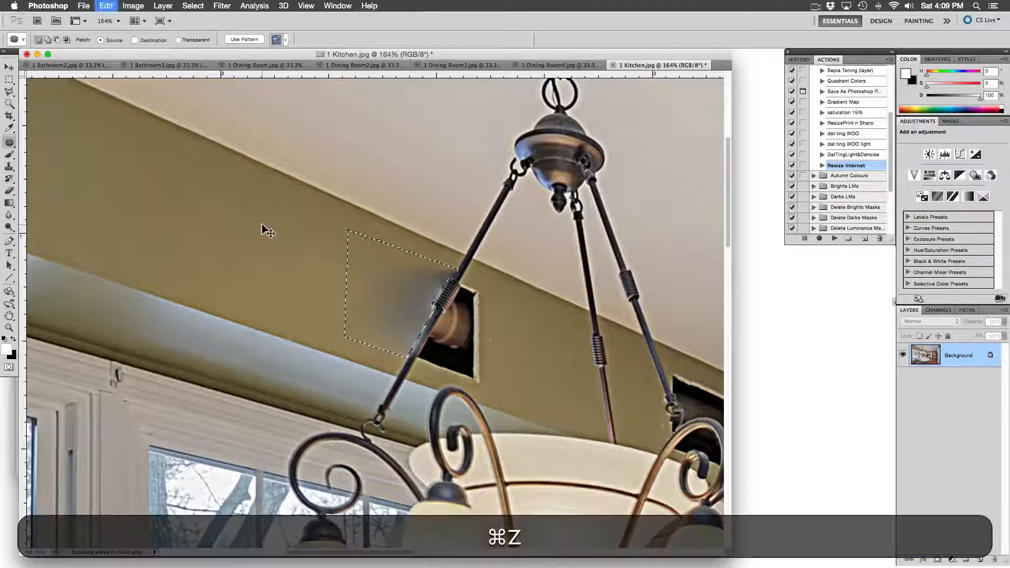
{"action": "key", "text": "cmd+z"}
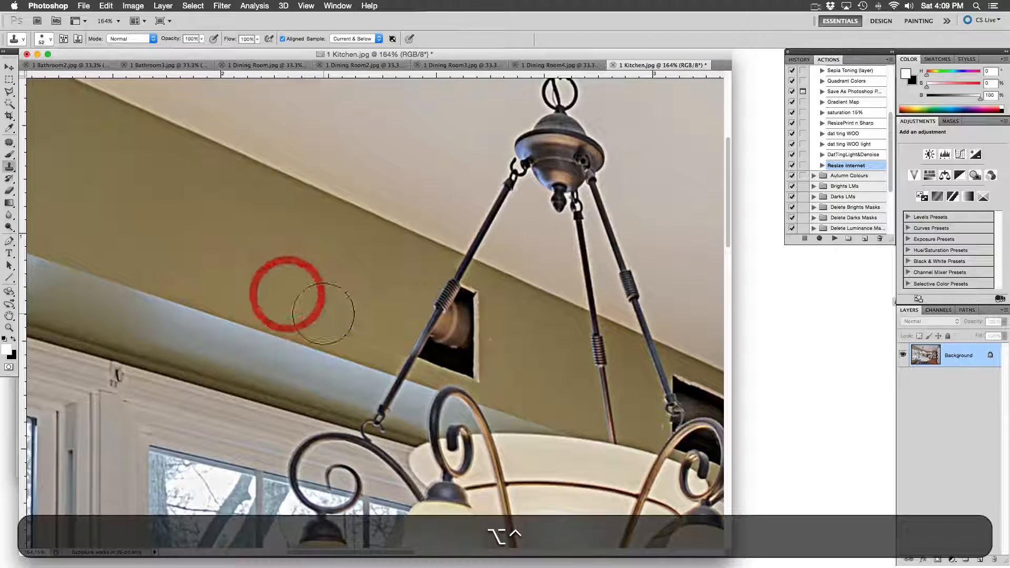
{"action": "left_click", "coordinate": [345, 242]}
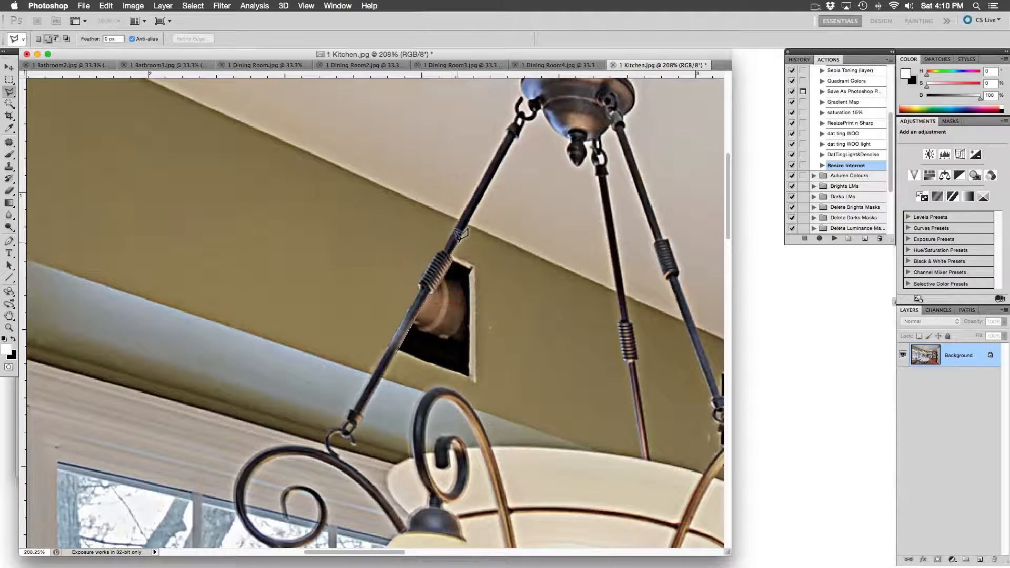
Lasso the remaining hole beside the rod, fill it with cloned wall, deselect and touch it up.
{"action": "left_click_drag", "start_coordinate": [460, 245], "coordinate": [480, 391]}
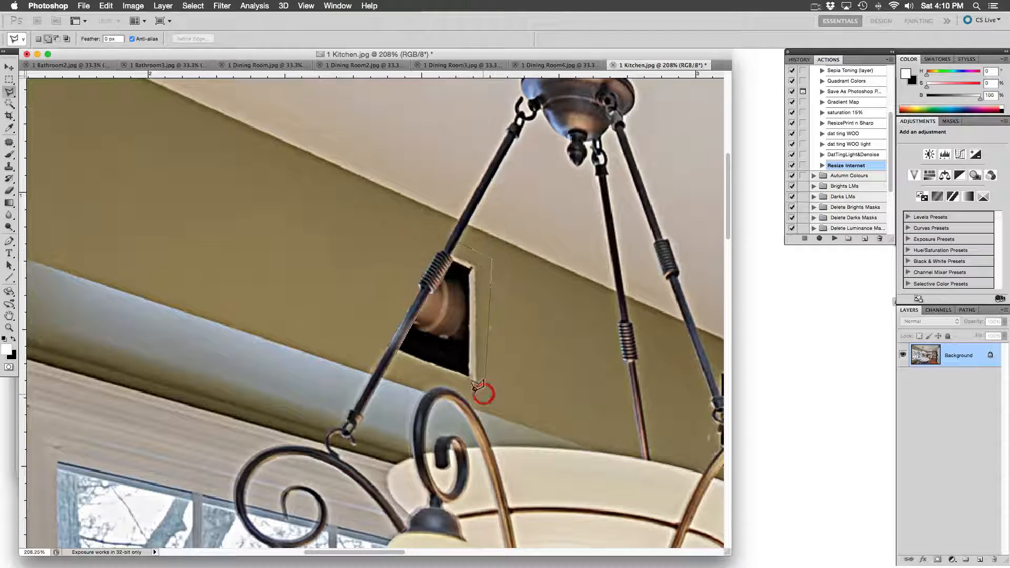
{"action": "left_click", "coordinate": [397, 358]}
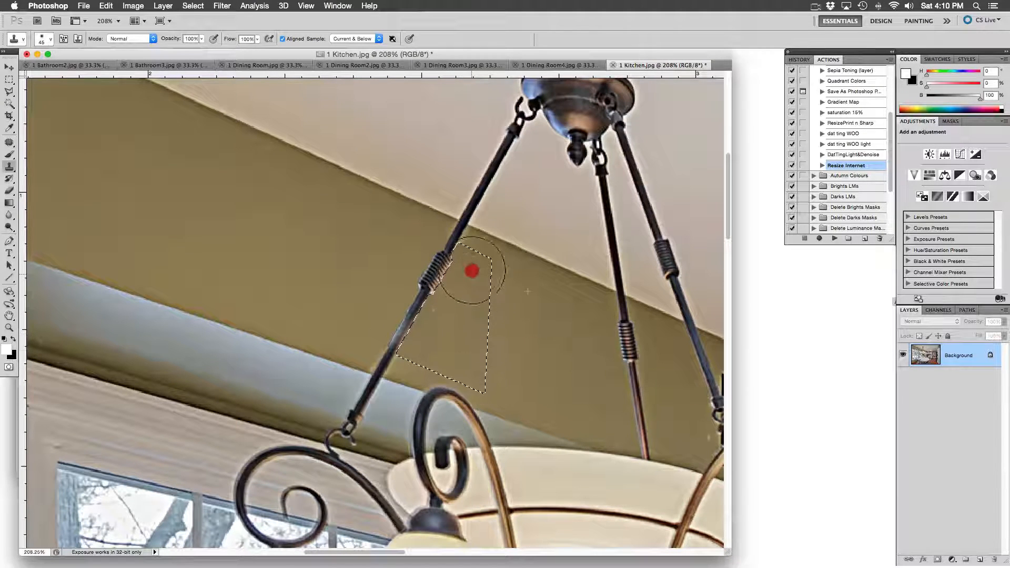
{"action": "key", "text": "cmd+d"}
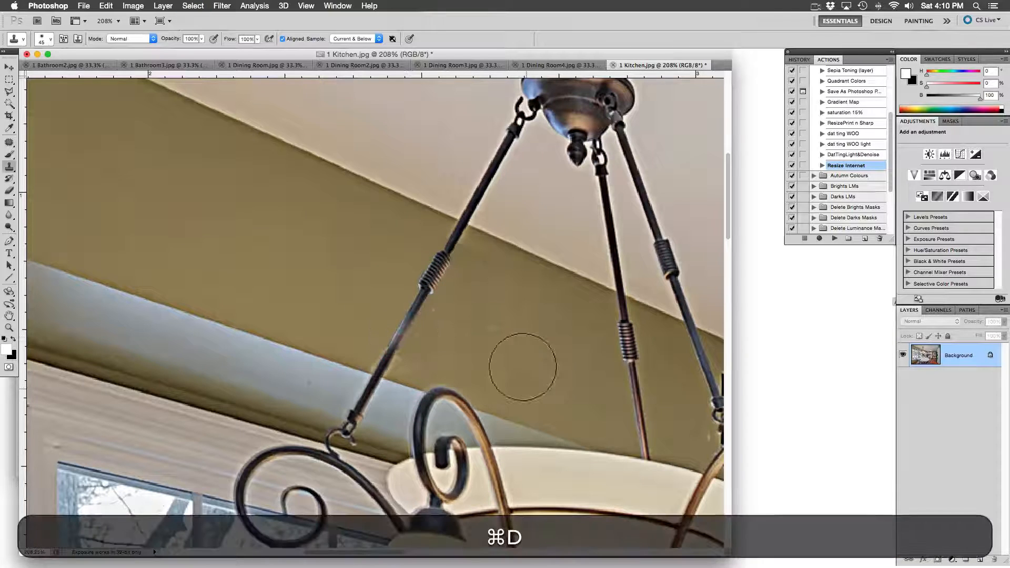
{"action": "left_click", "coordinate": [483, 365]}
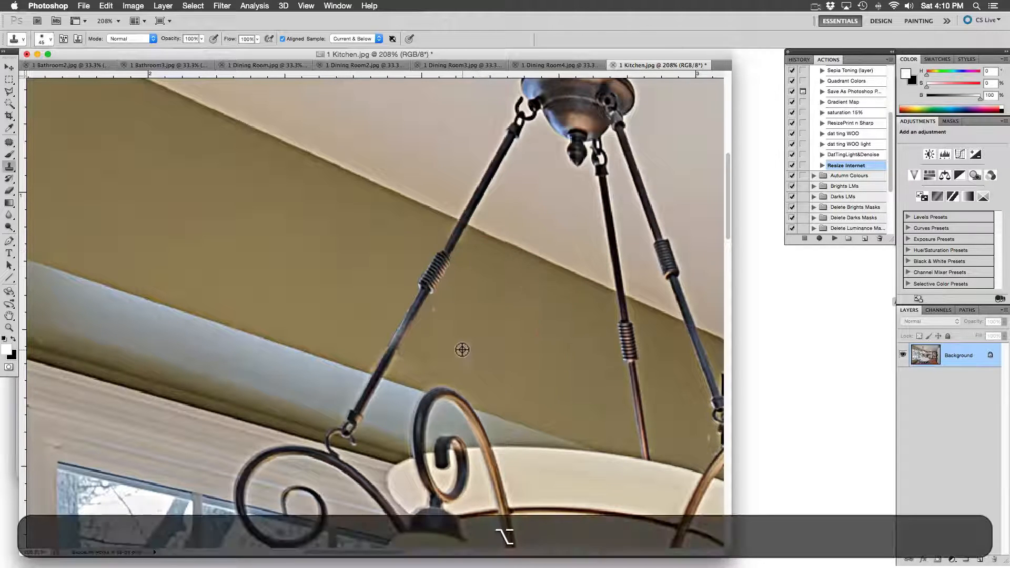
{"action": "left_click", "coordinate": [397, 361]}
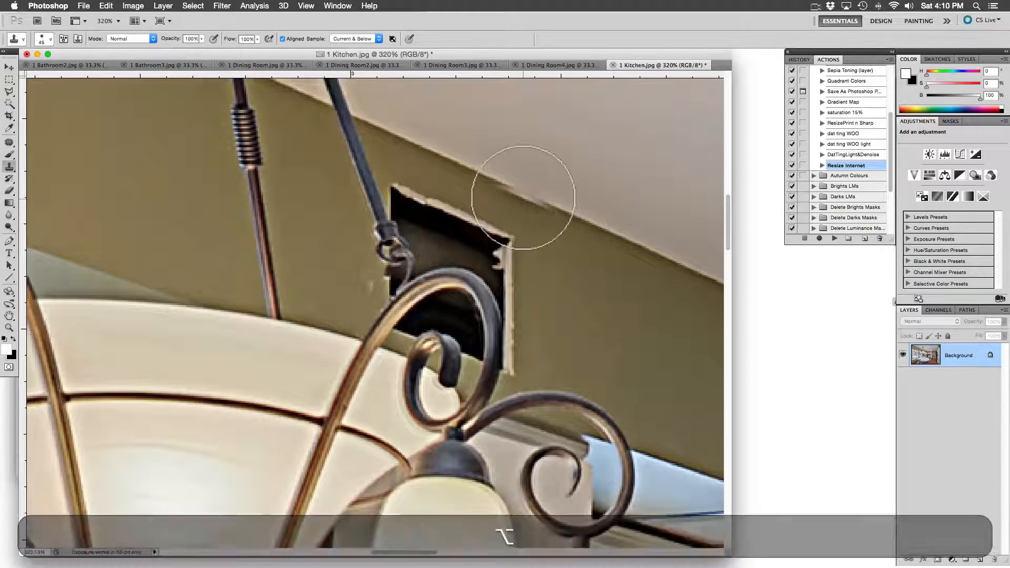
Sample nearby wall and clone it over the dark gap behind the chandelier scrollwork.
{"action": "left_click", "coordinate": [505, 233]}
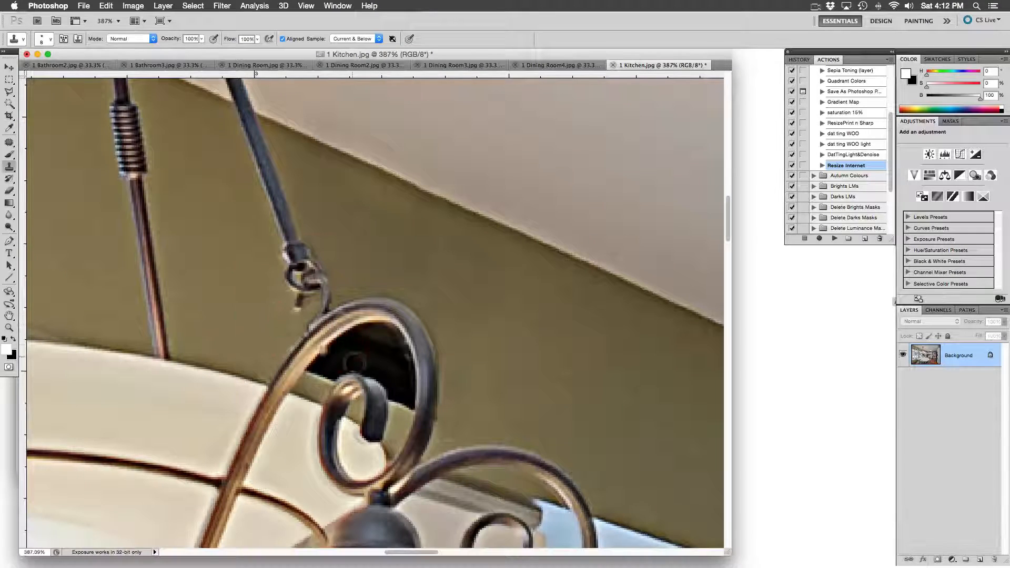
{"action": "left_click", "coordinate": [362, 331]}
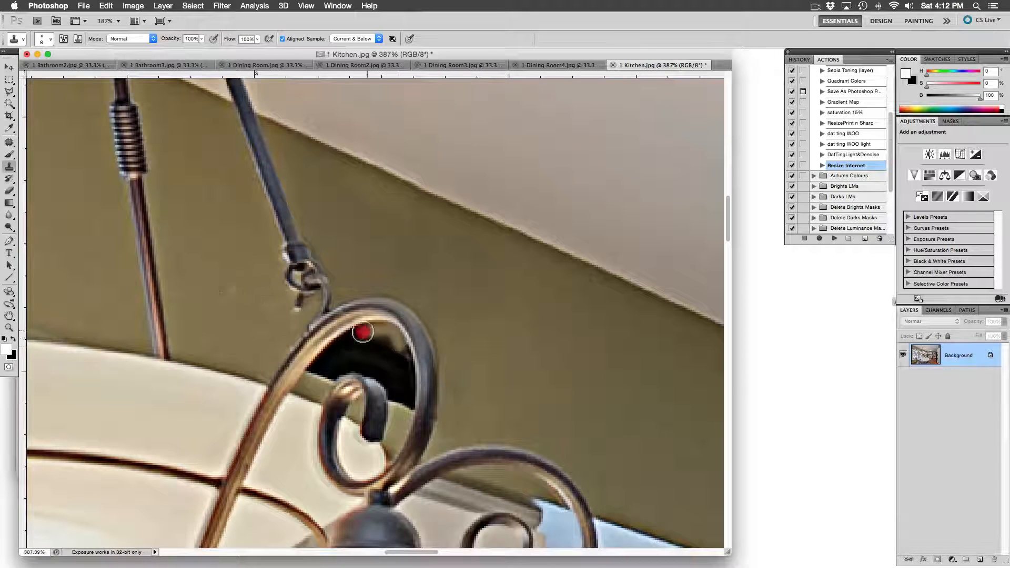
{"action": "left_click_drag", "start_coordinate": [363, 331], "coordinate": [317, 383]}
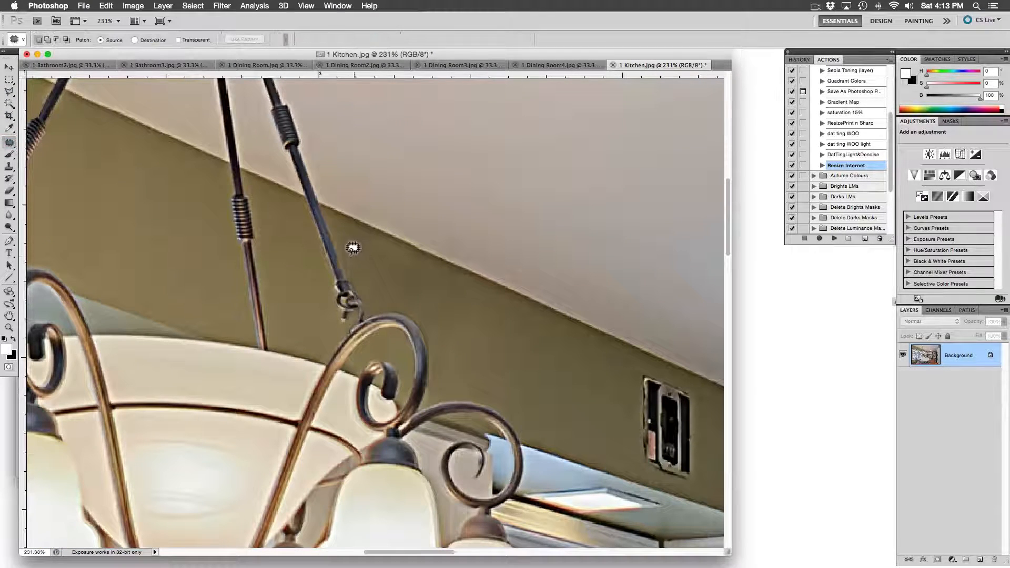
Outline the rectangular soffit opening right of the chandelier and patch it with clean wall.
{"action": "left_click_drag", "start_coordinate": [353, 249], "coordinate": [440, 381]}
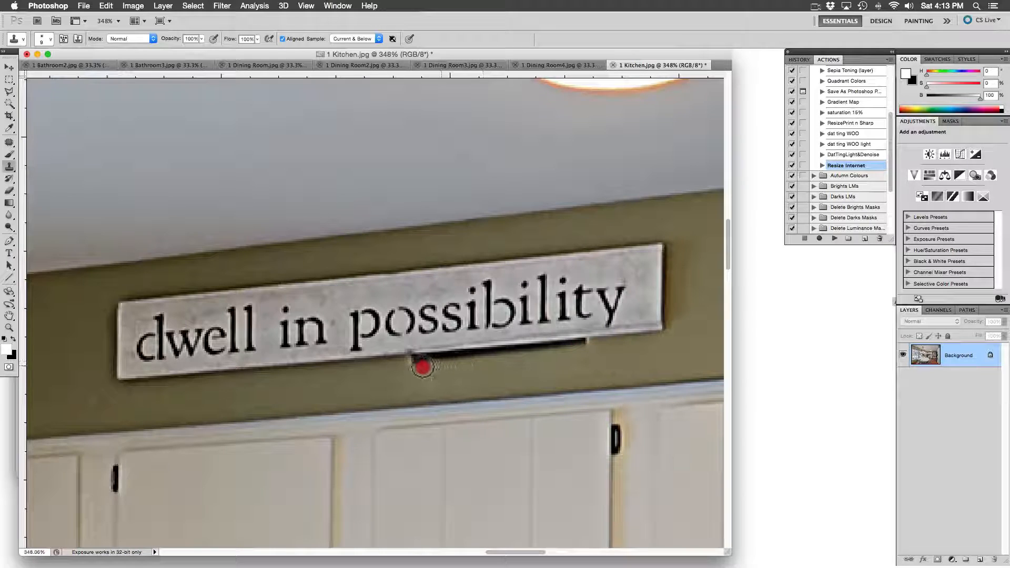
Clone wall color along the sign's bottom edge to hide the dark gap beneath it.
{"action": "left_click_drag", "start_coordinate": [422, 367], "coordinate": [576, 348]}
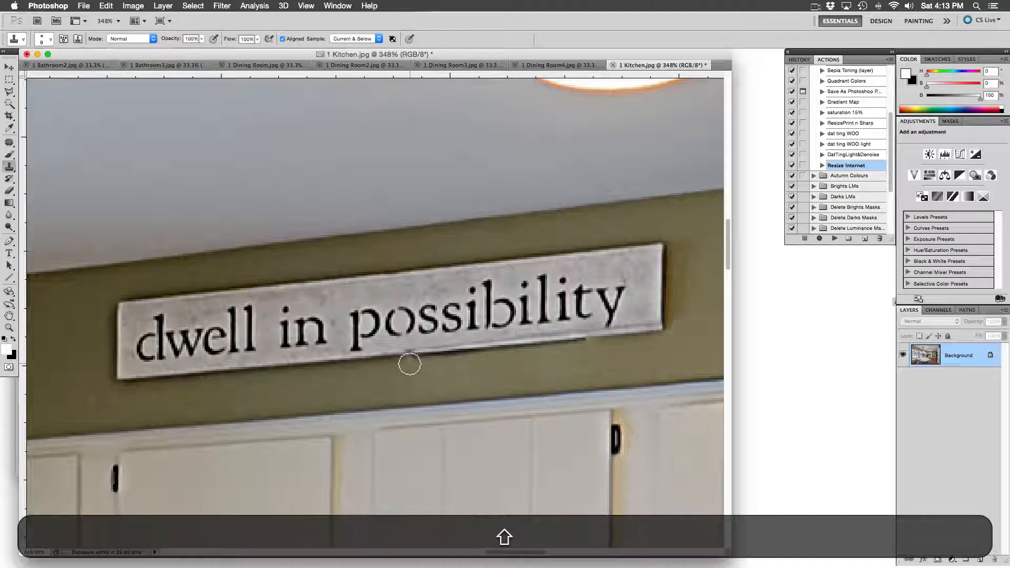
{"action": "left_click", "coordinate": [419, 383]}
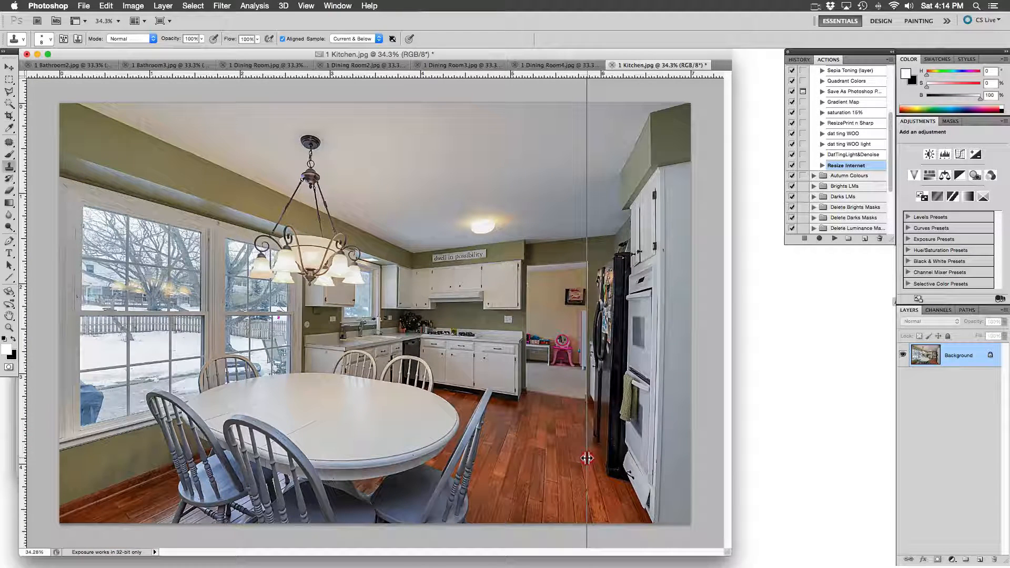
Add a guide at the right wall corner, select all, and skew the corners until the wall edges align with the guides.
{"action": "left_click_drag", "start_coordinate": [586, 457], "coordinate": [664, 457]}
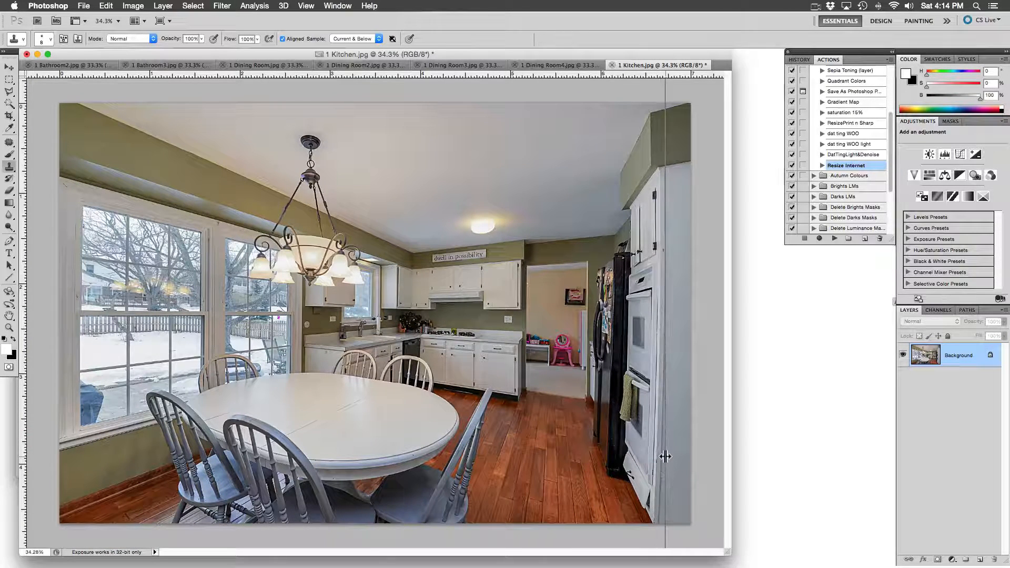
{"action": "key", "text": "cmd+a"}
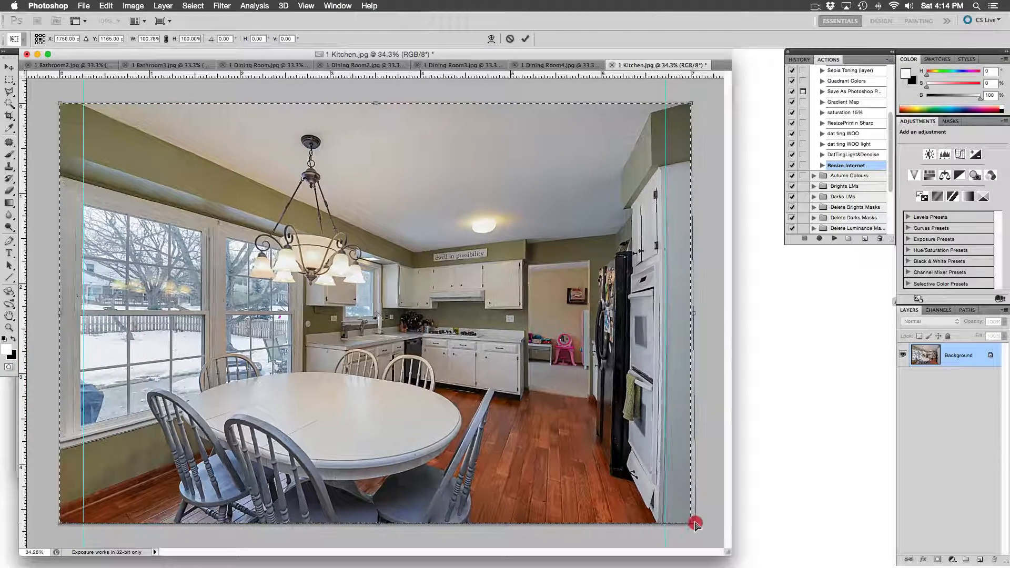
{"action": "left_click_drag", "start_coordinate": [695, 523], "coordinate": [700, 523]}
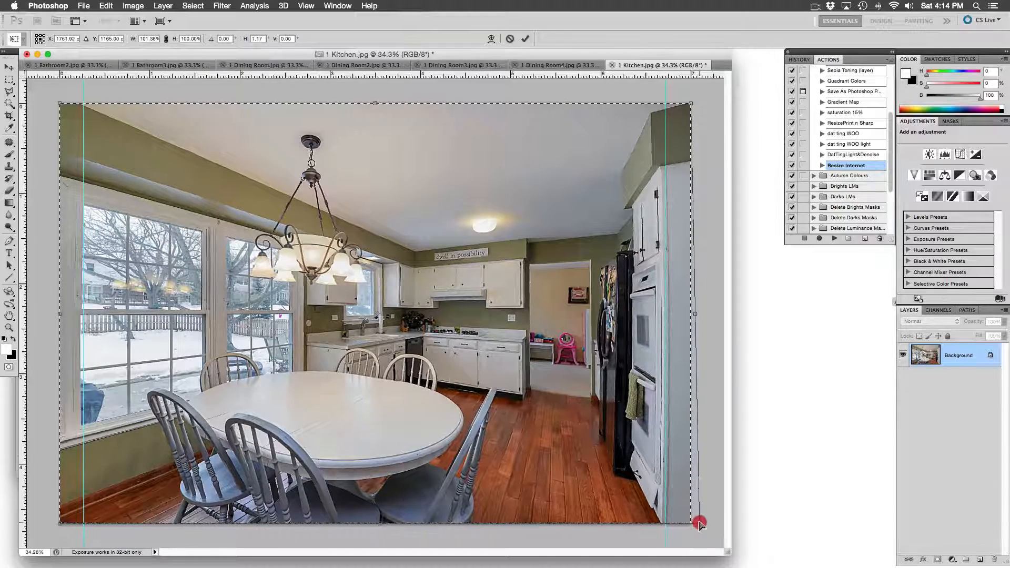
{"action": "left_click_drag", "start_coordinate": [701, 521], "coordinate": [702, 524]}
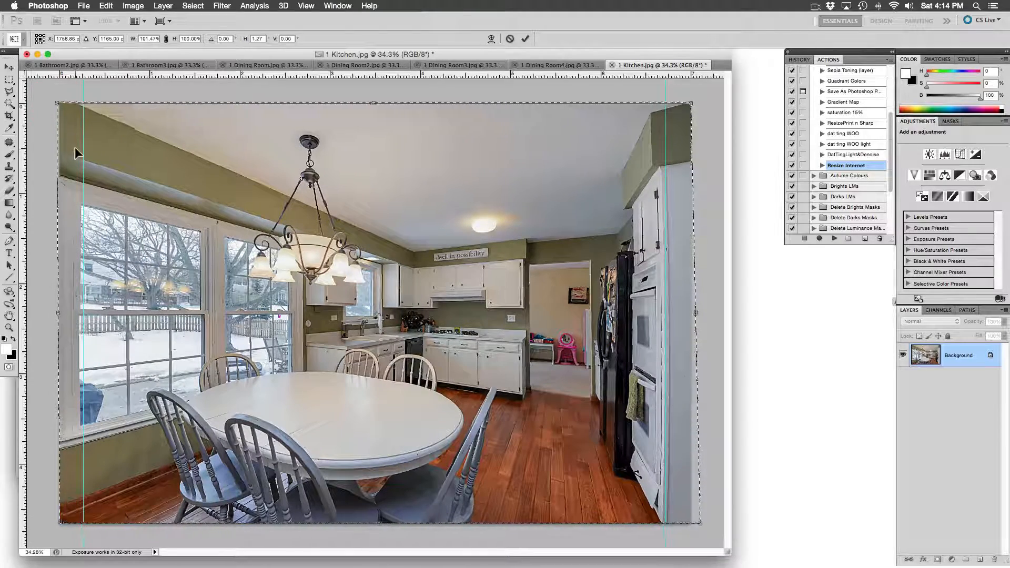
{"action": "left_click_drag", "start_coordinate": [693, 105], "coordinate": [695, 105]}
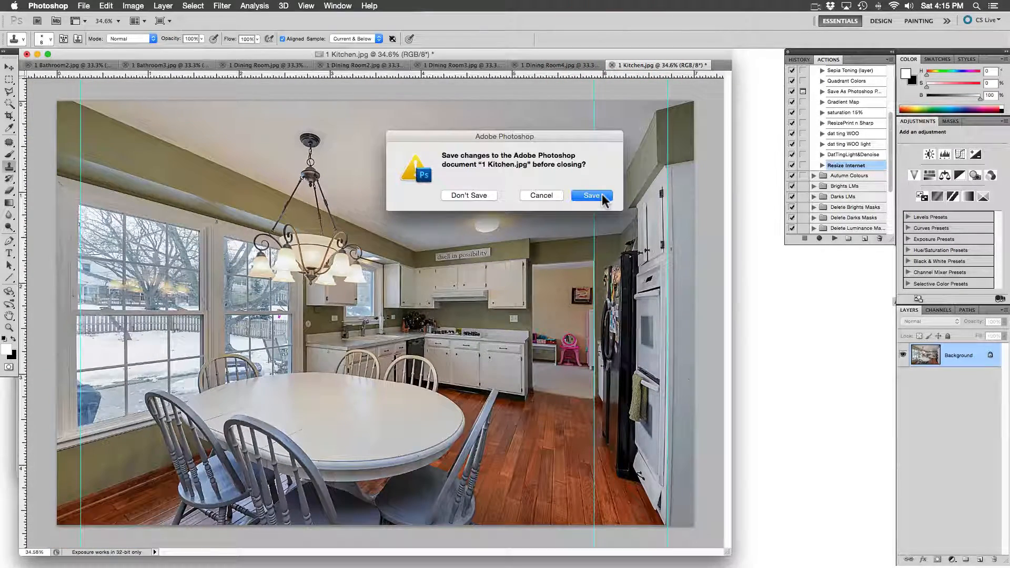
Confirm Save in the save-changes prompt so the straightened 1 Kitchen photo is written to disk.
{"action": "left_click", "coordinate": [590, 196]}
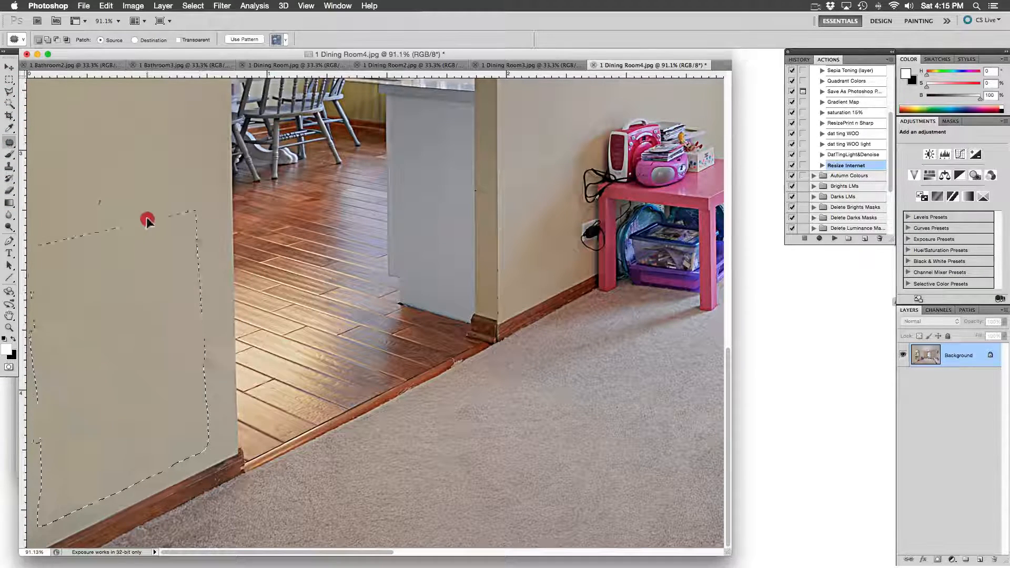
Drag the selected blemish on the left wall up onto clean wall so the Patch tool fills it.
{"action": "left_click_drag", "start_coordinate": [148, 219], "coordinate": [150, 109]}
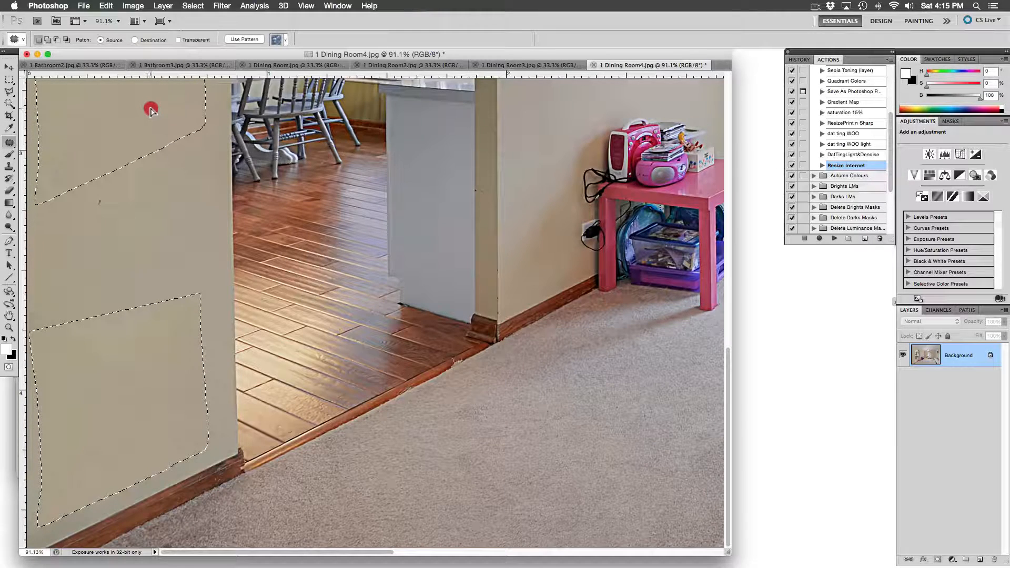